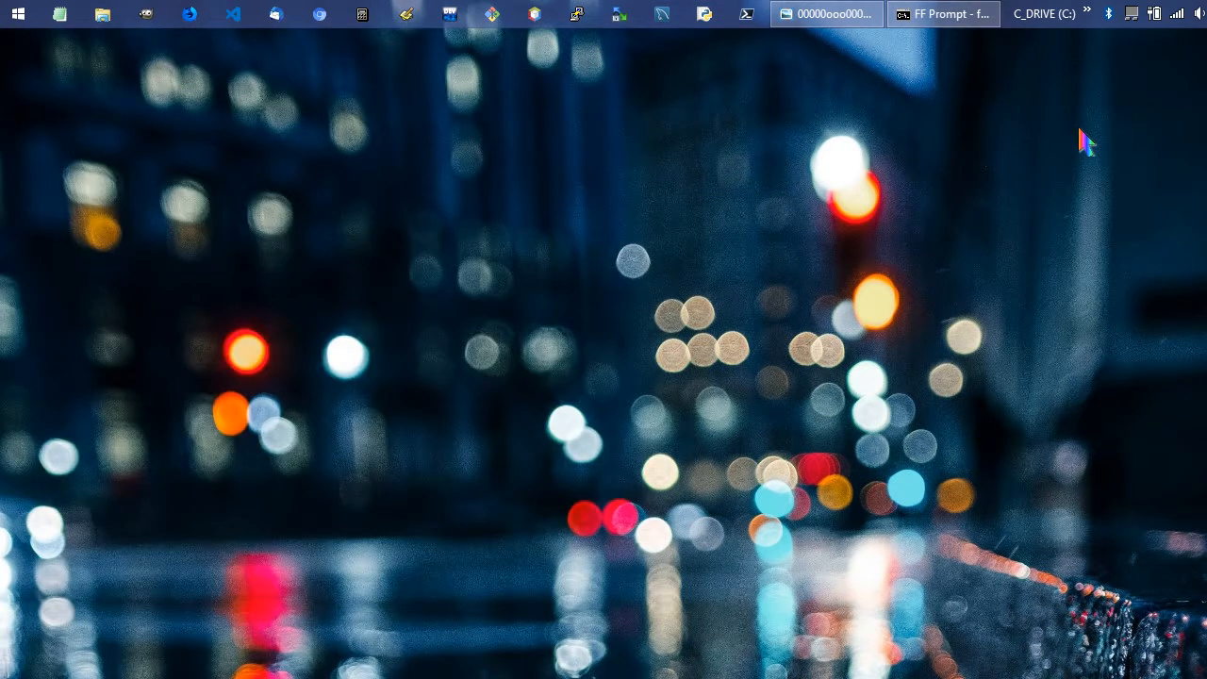
mouse_move(826, 13)
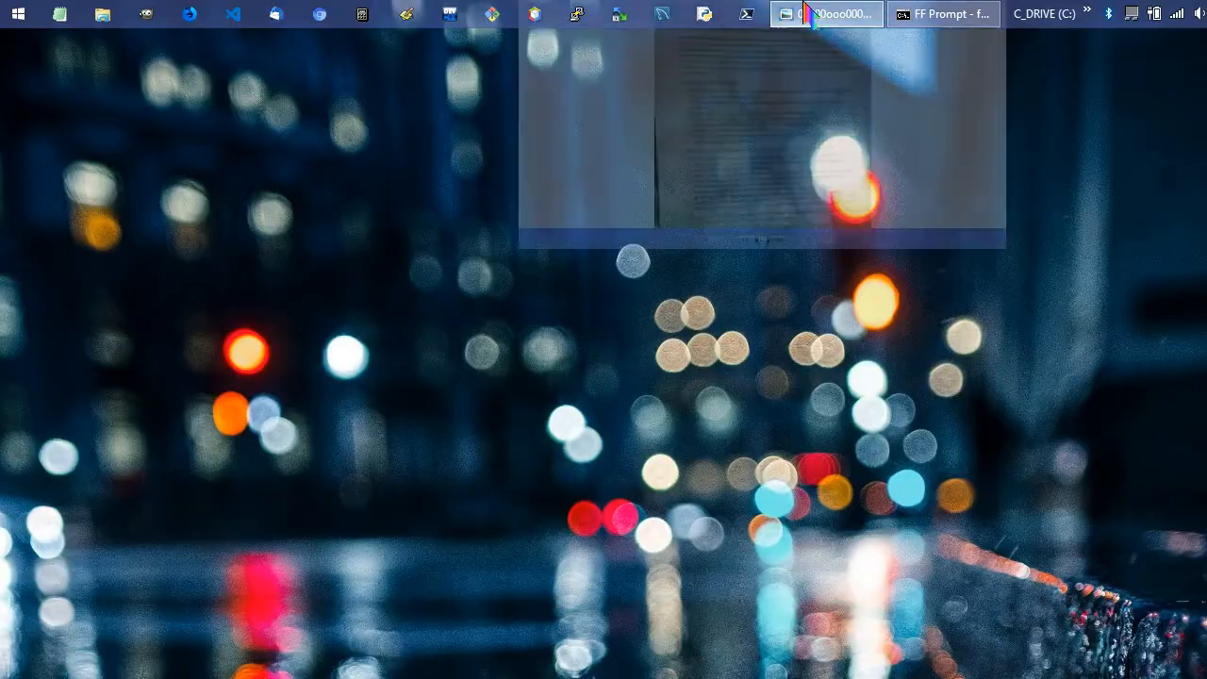
Restore the Photo Viewer window so the Extreme Programming back cover fills the screen.
click(826, 14)
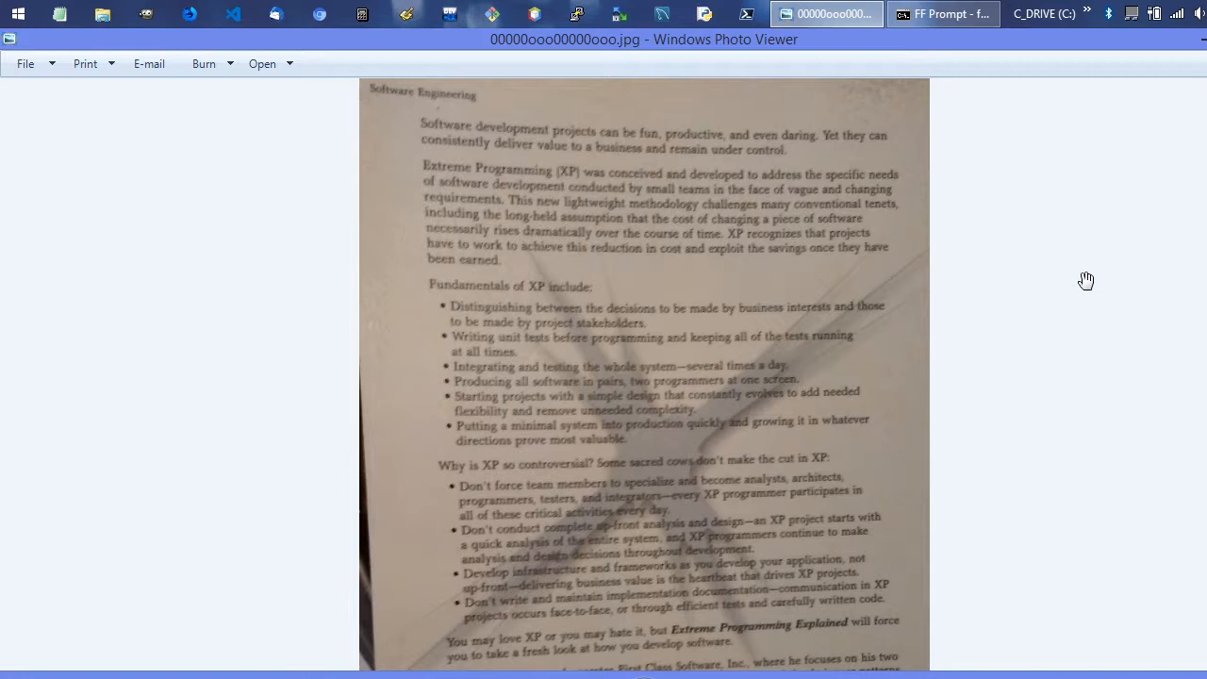
mouse_move(954, 224)
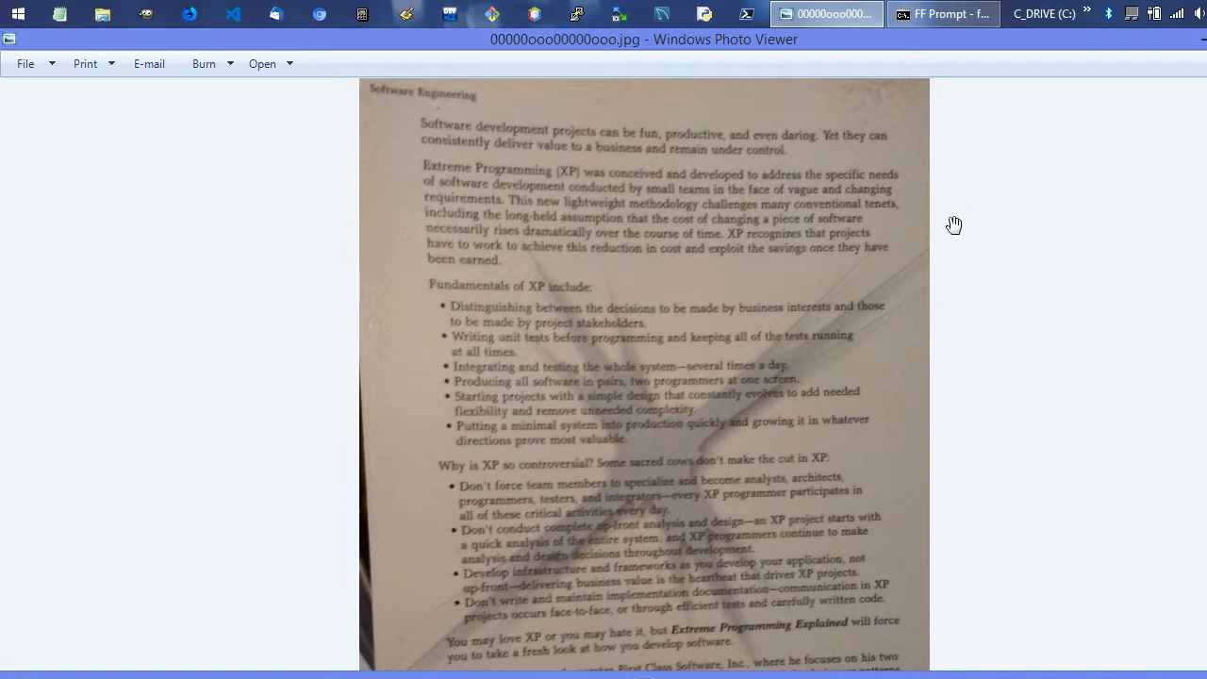
mouse_move(897, 229)
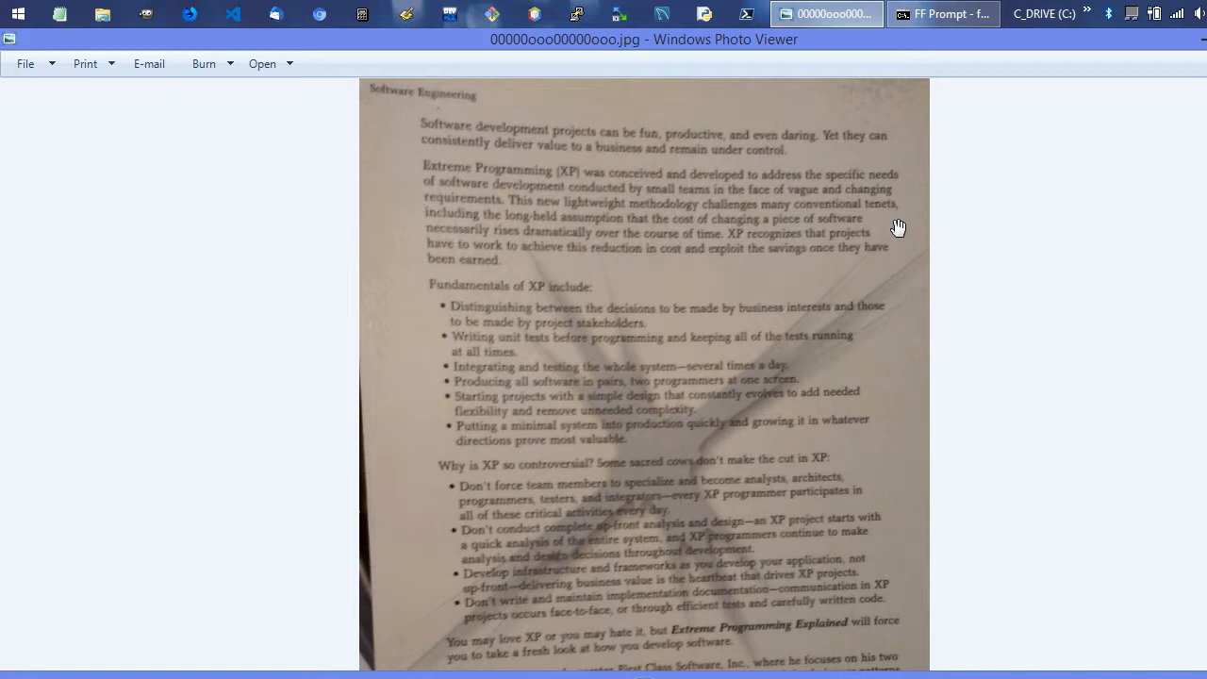
mouse_move(396, 111)
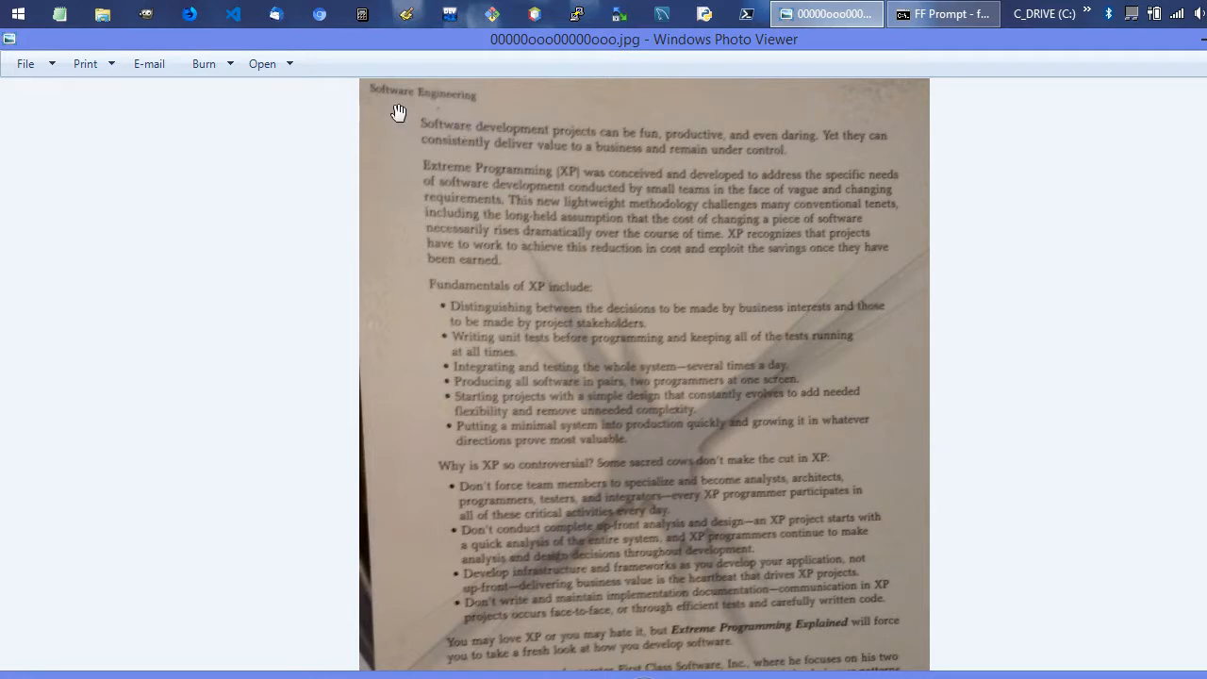
mouse_move(498, 112)
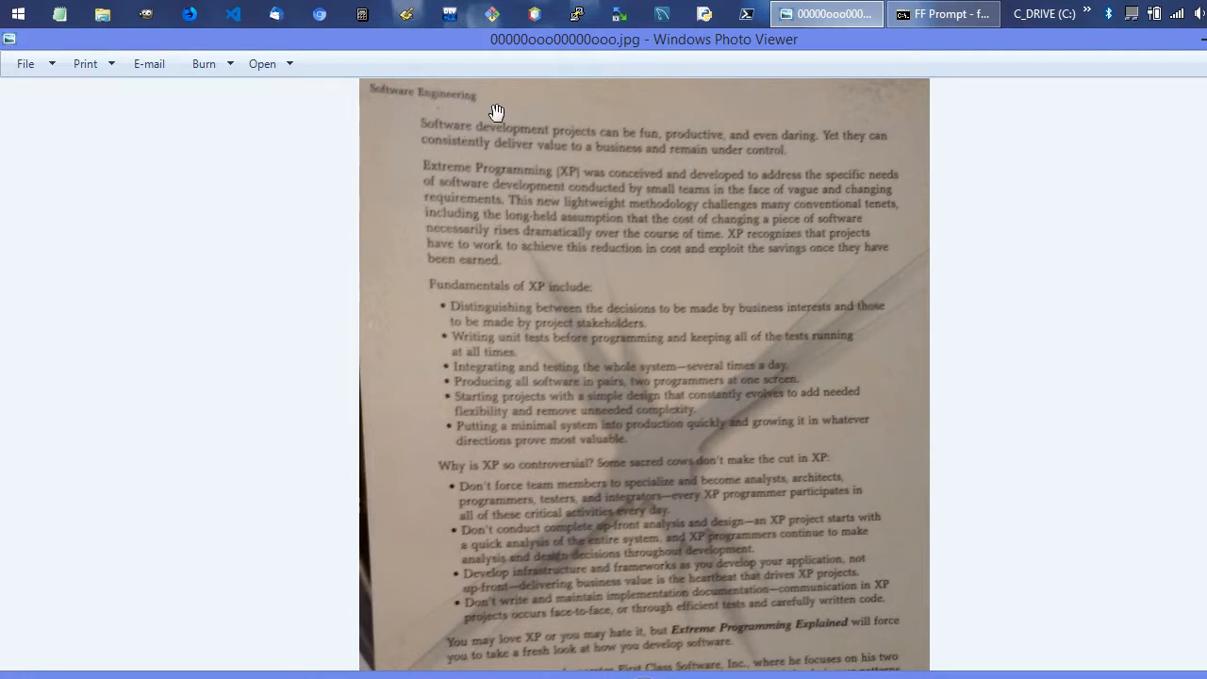
mouse_move(437, 140)
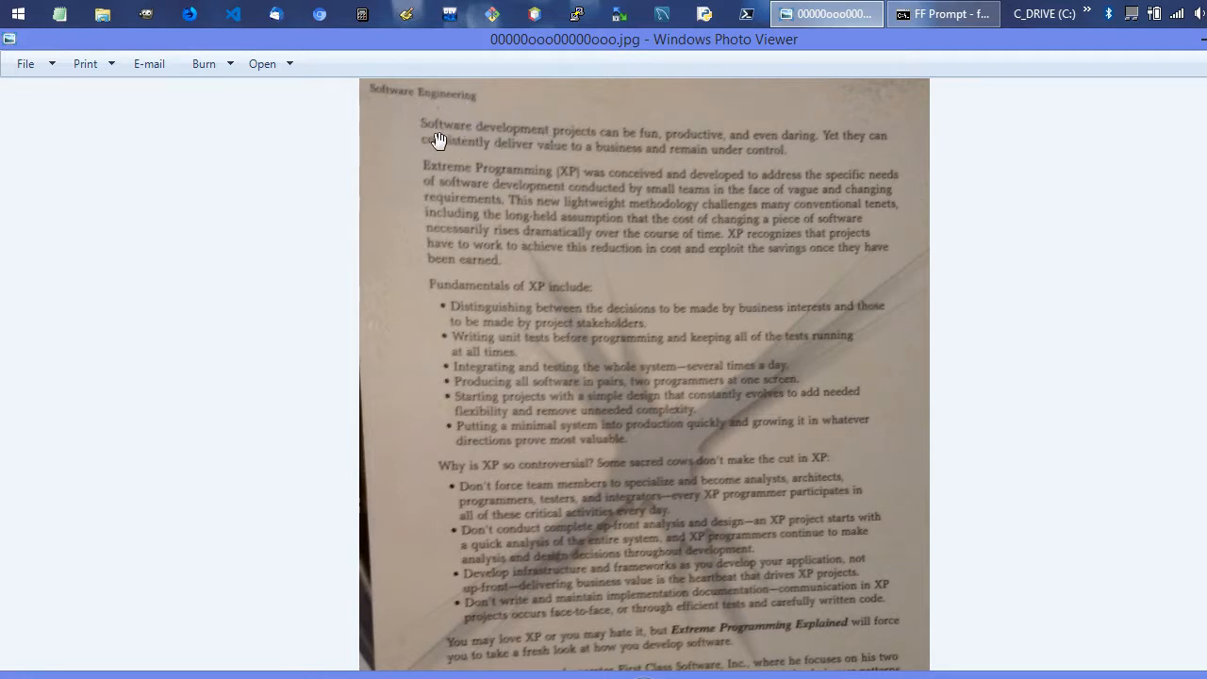
mouse_move(573, 160)
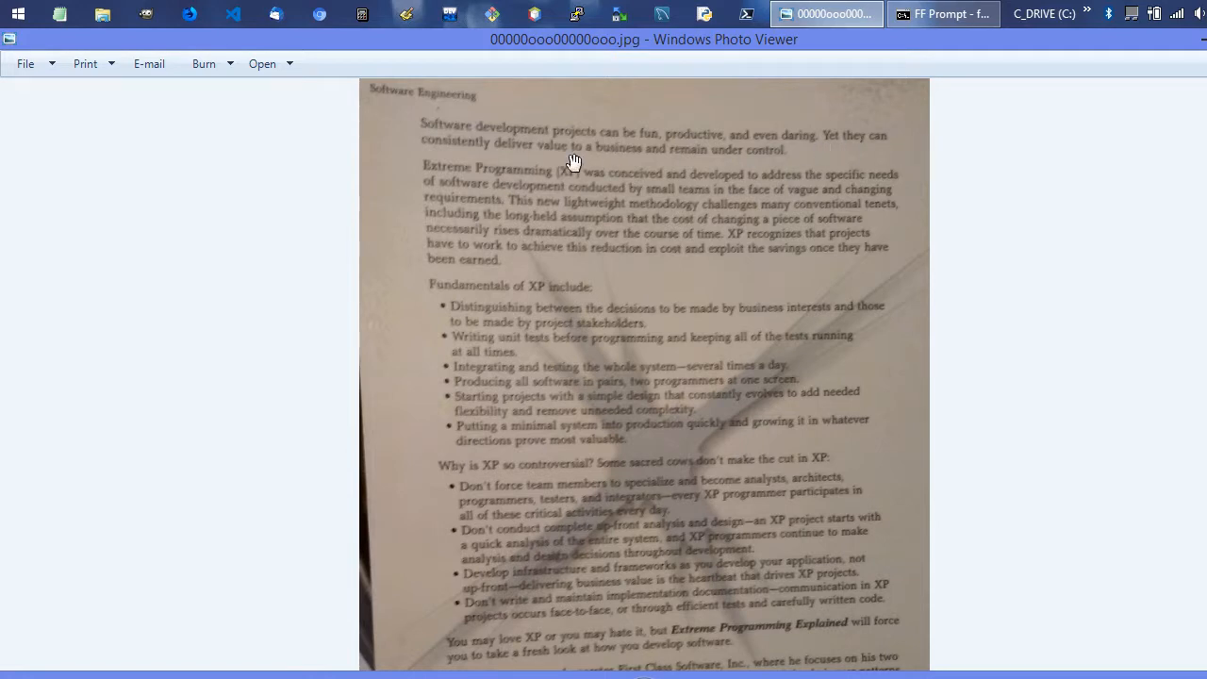
mouse_move(864, 149)
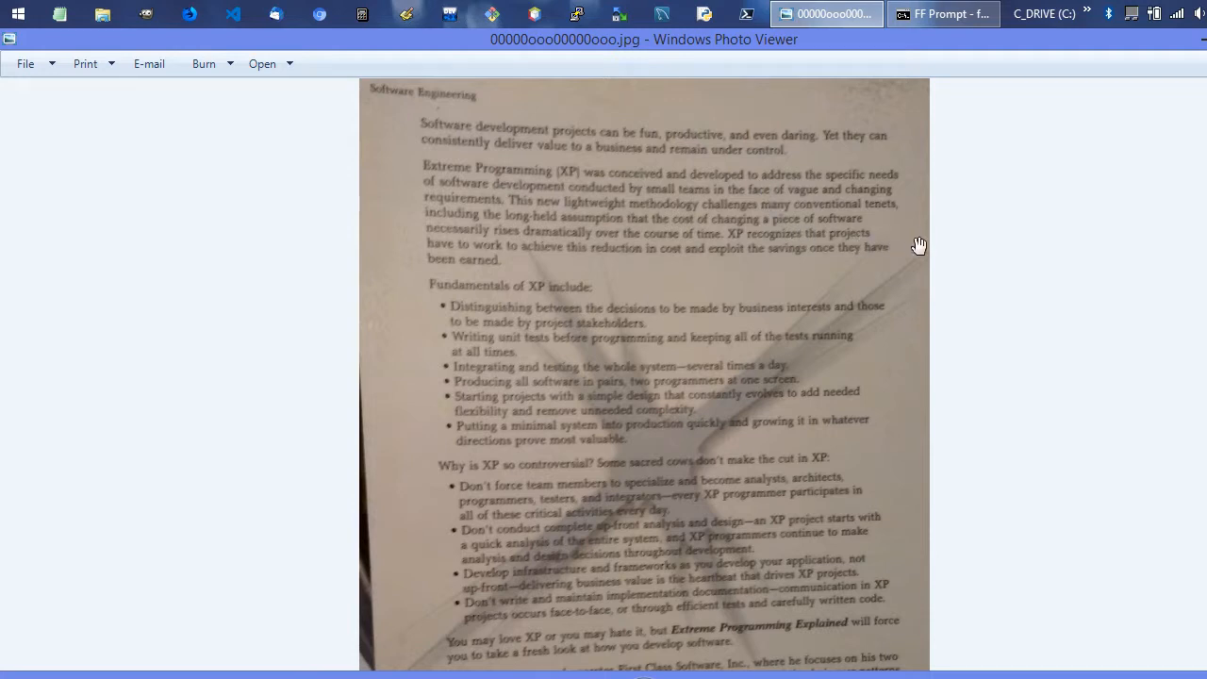
mouse_move(441, 181)
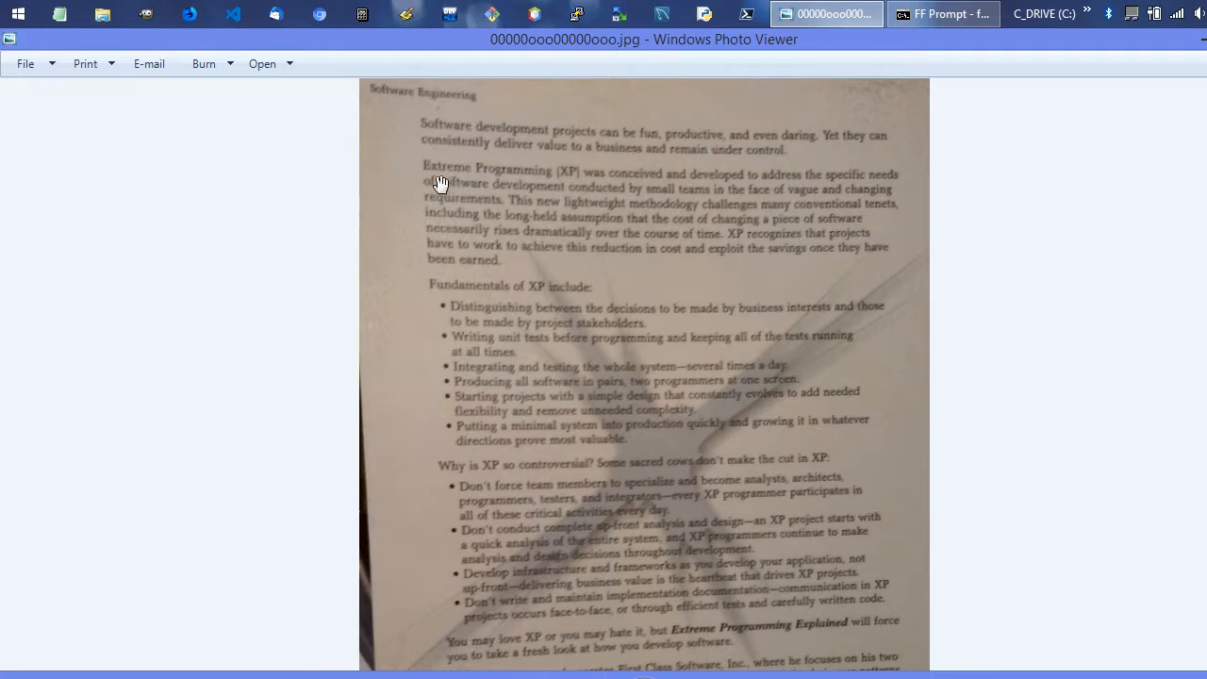
mouse_move(893, 187)
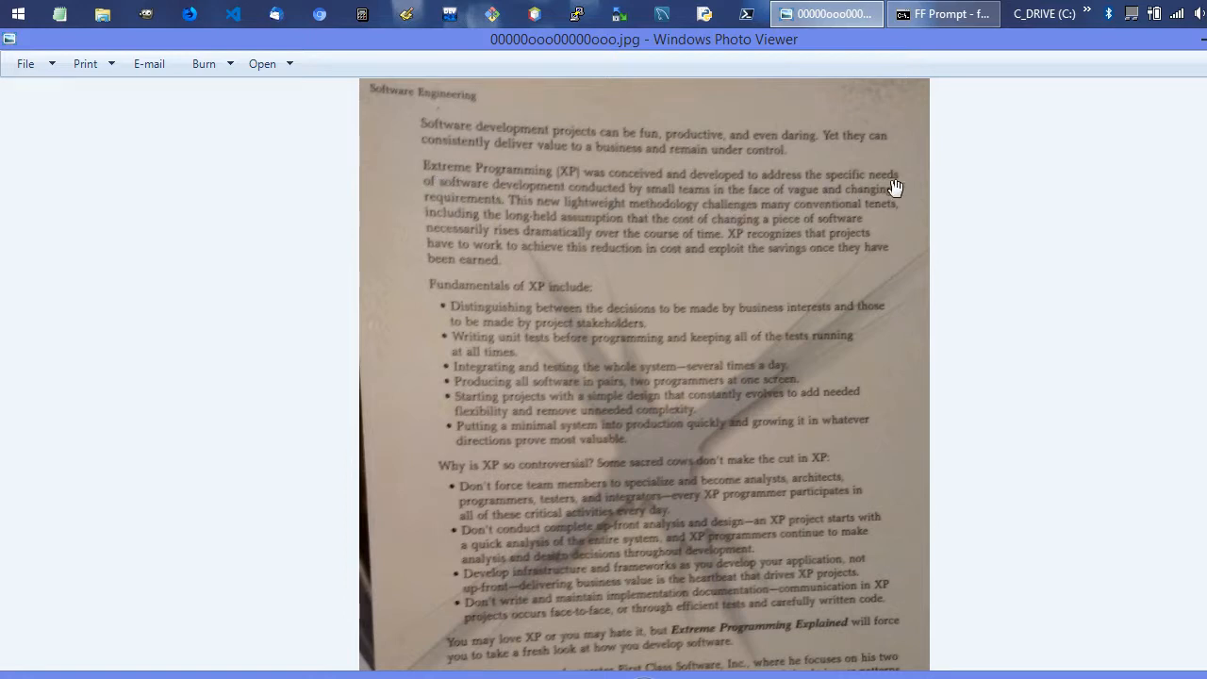
mouse_move(867, 186)
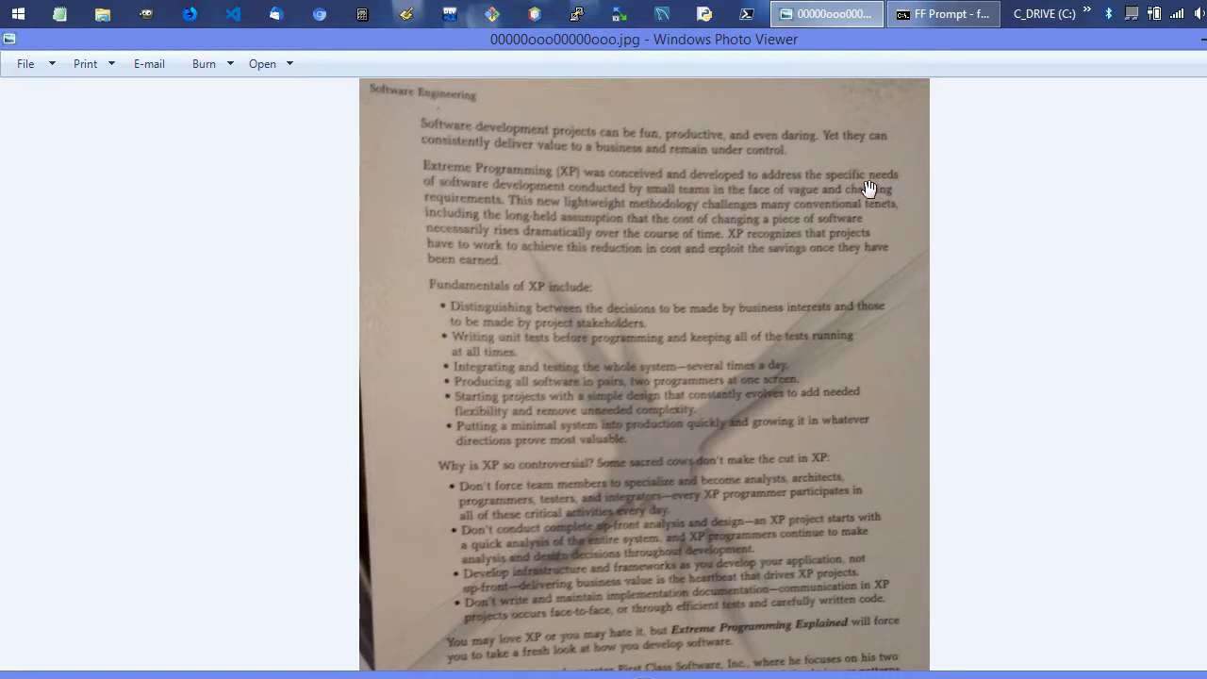
mouse_move(626, 200)
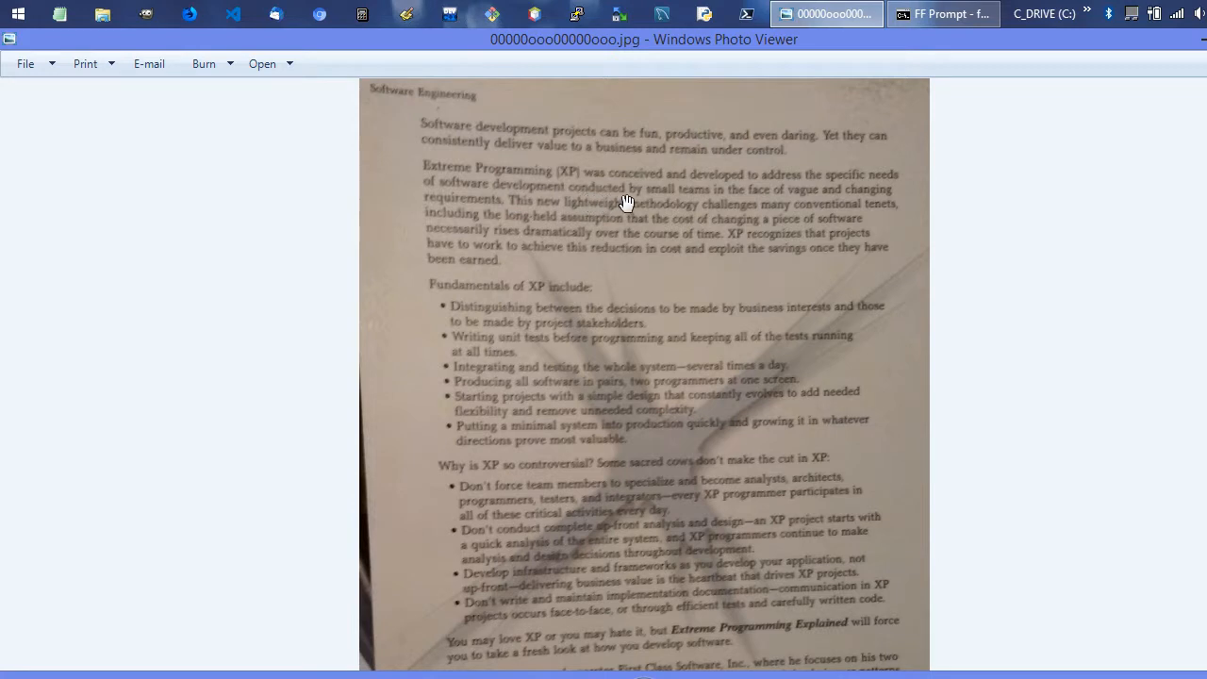
mouse_move(876, 206)
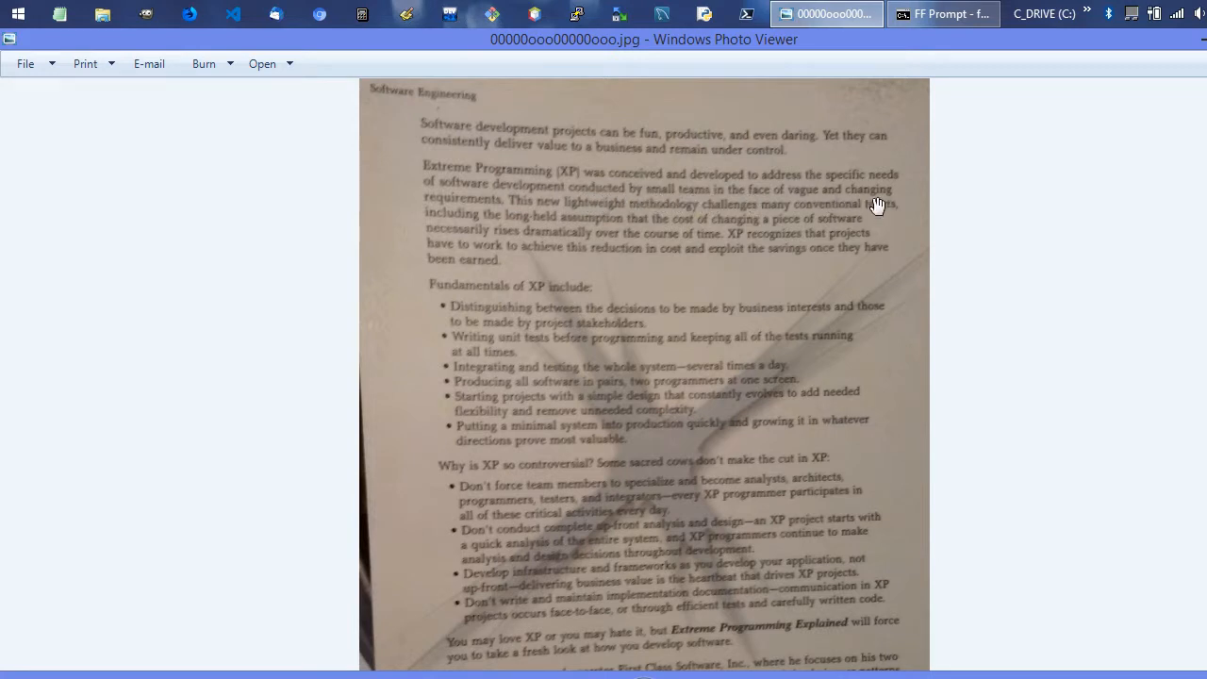
mouse_move(487, 217)
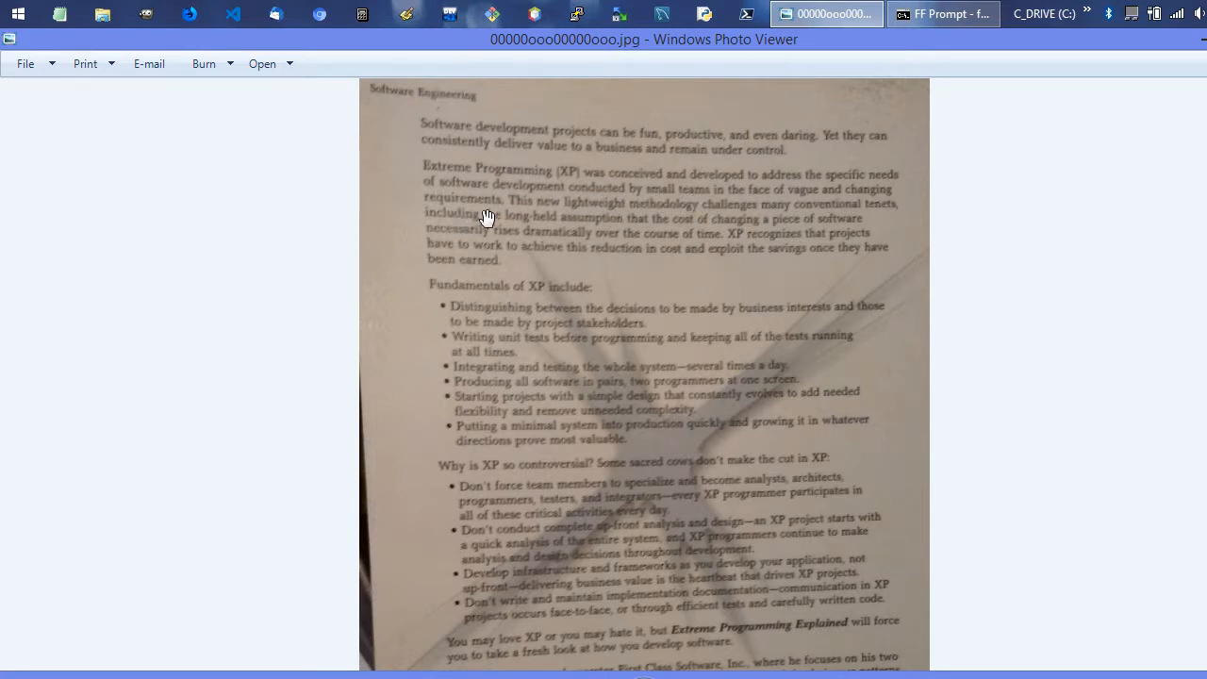
mouse_move(581, 187)
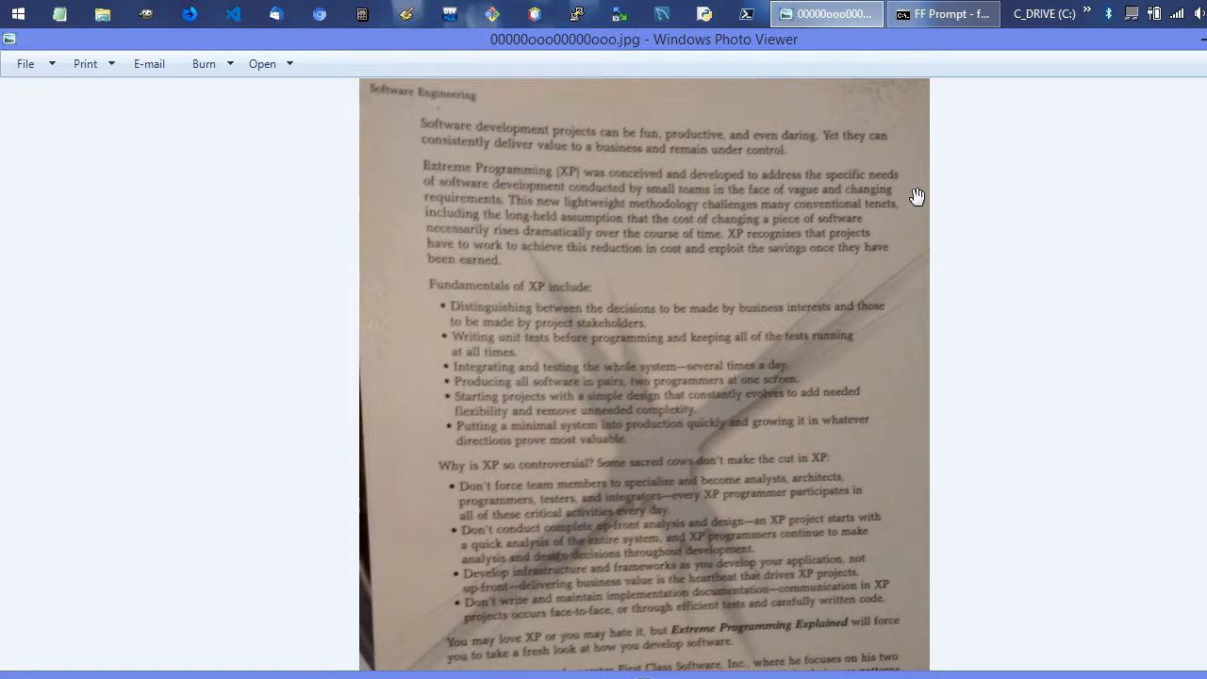
mouse_move(764, 198)
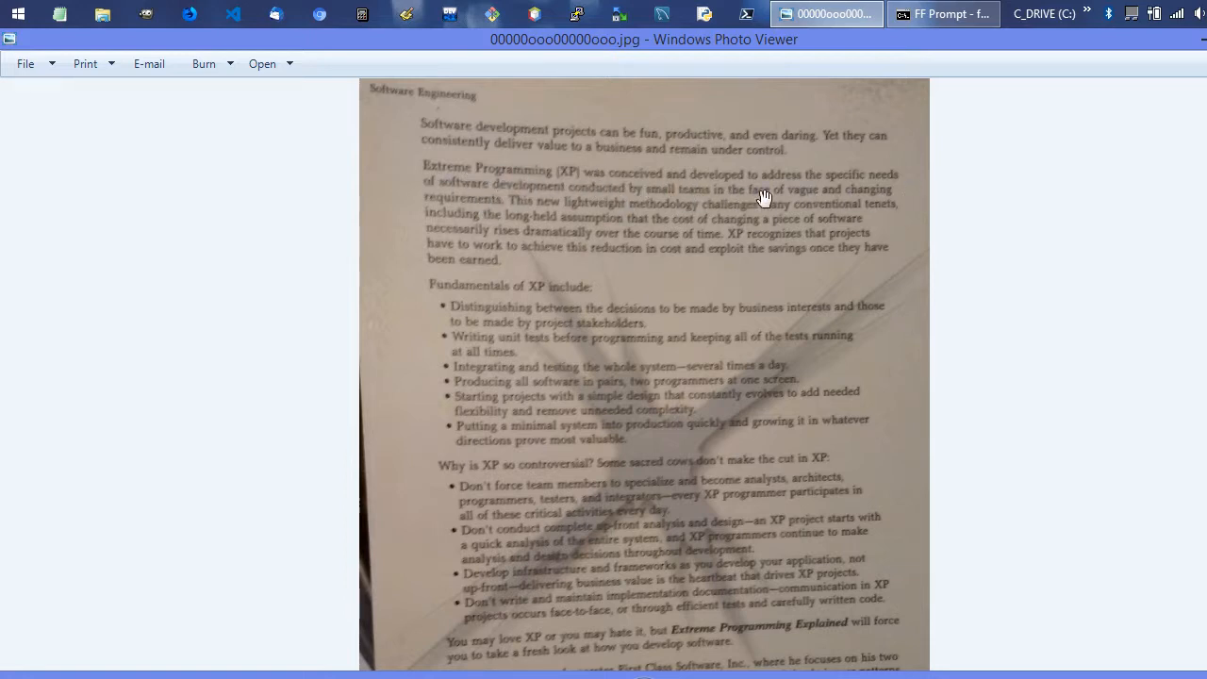
mouse_move(471, 194)
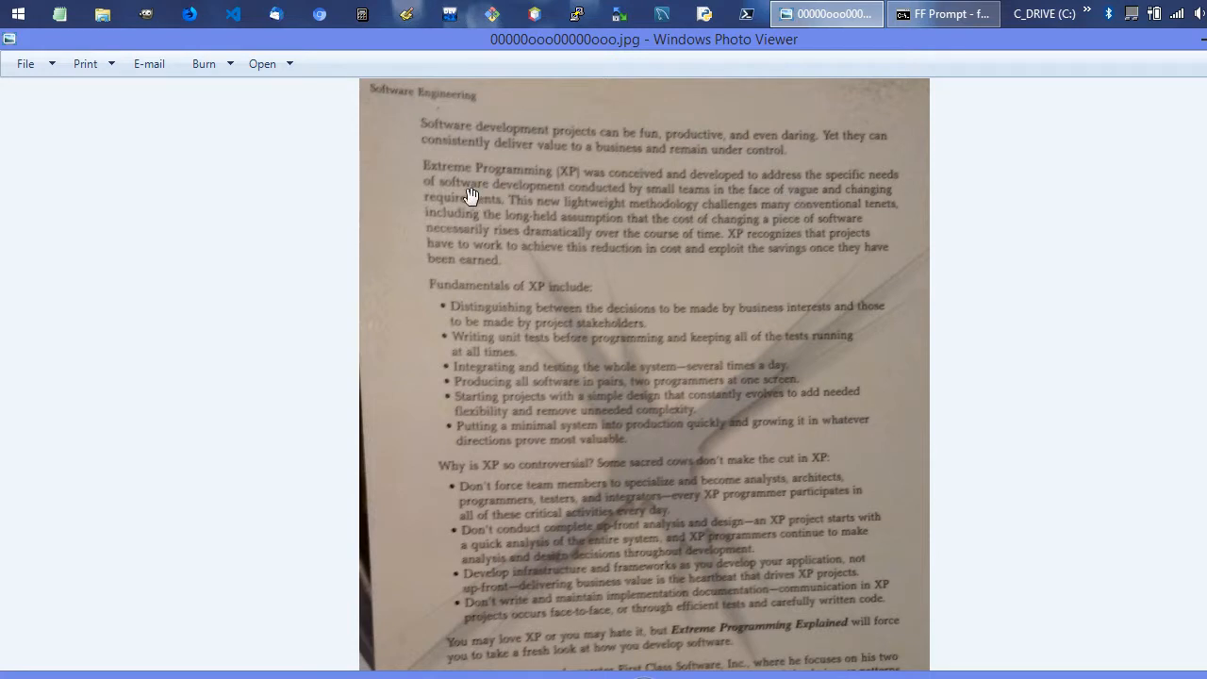
mouse_move(871, 194)
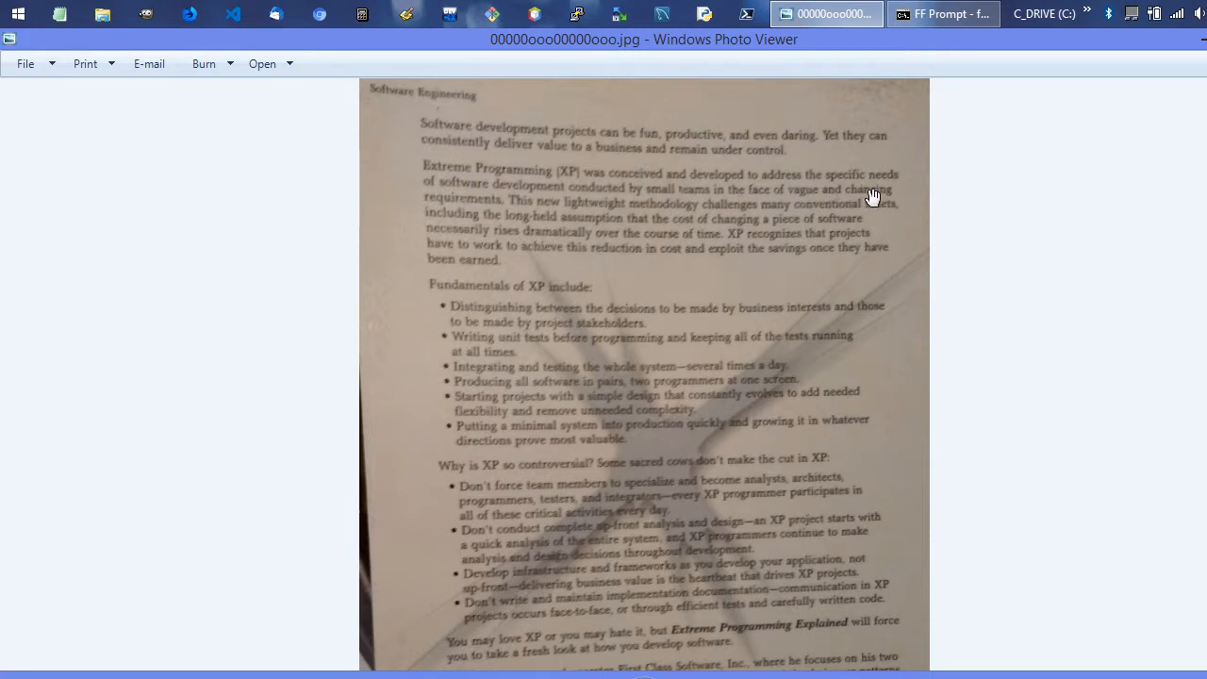
mouse_move(460, 183)
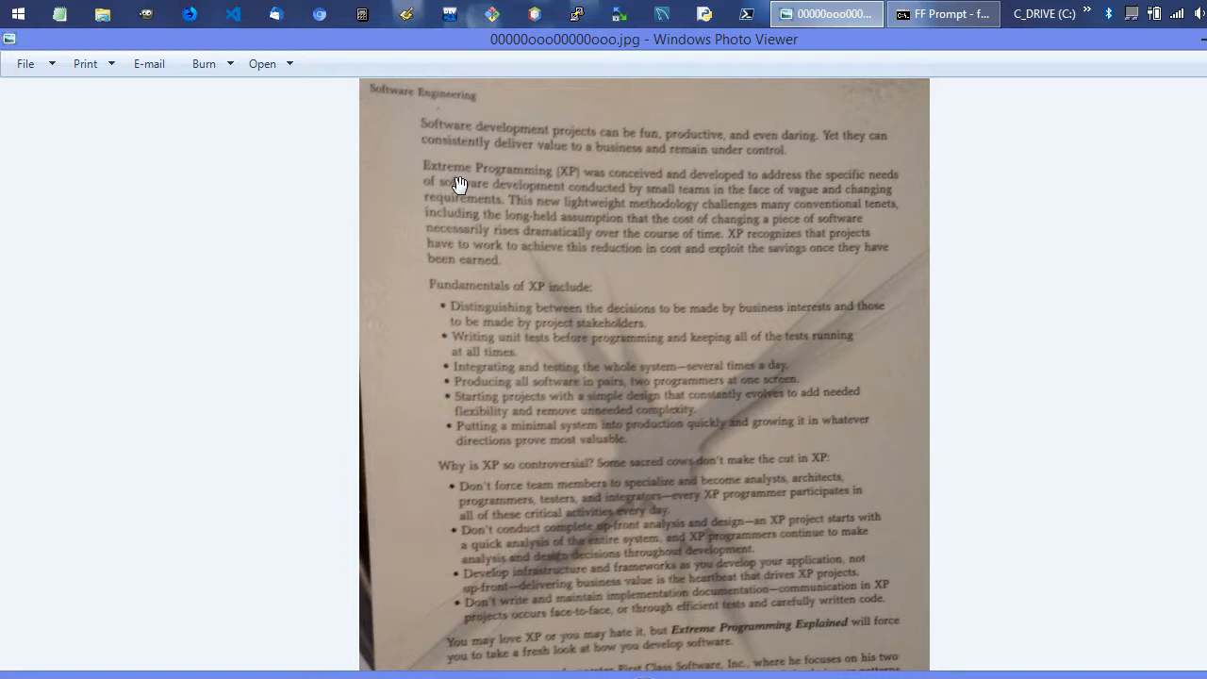
mouse_move(696, 204)
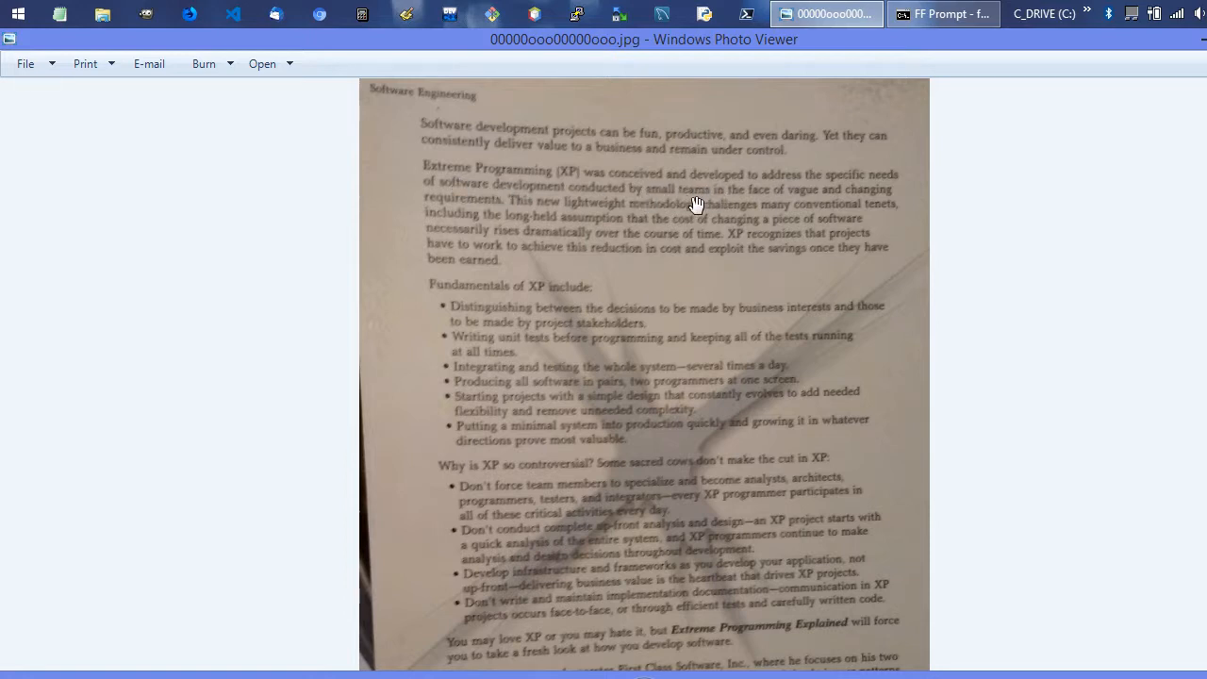
mouse_move(871, 223)
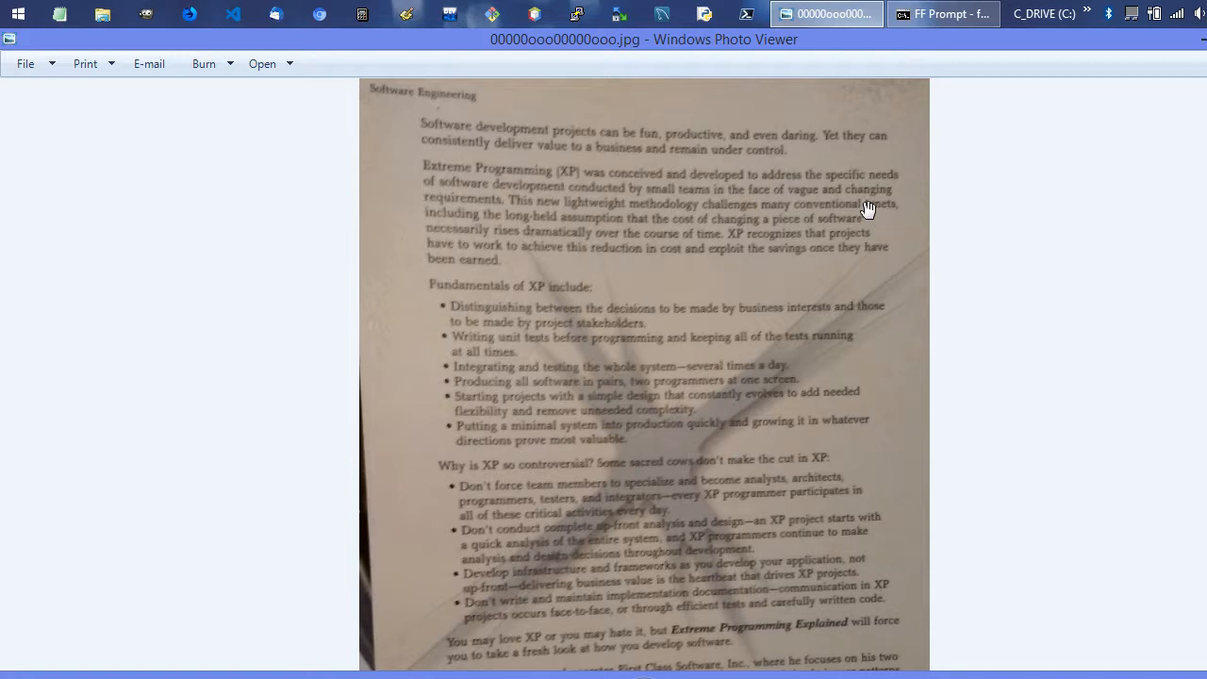
mouse_move(847, 234)
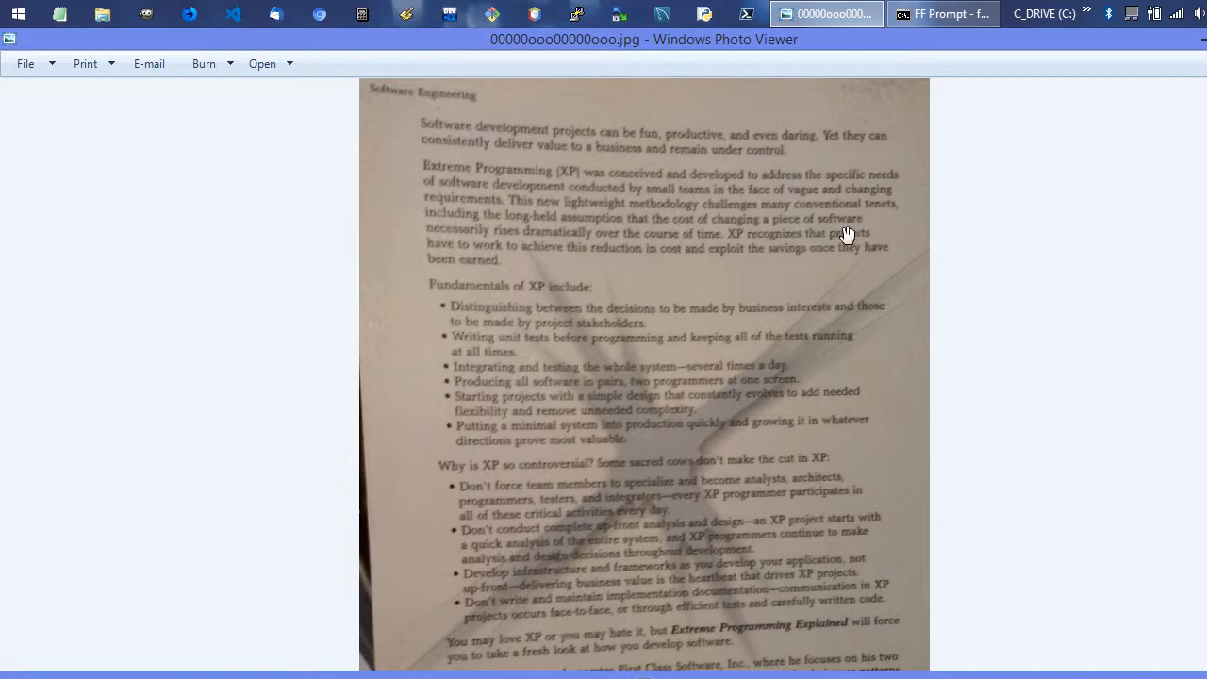
mouse_move(527, 222)
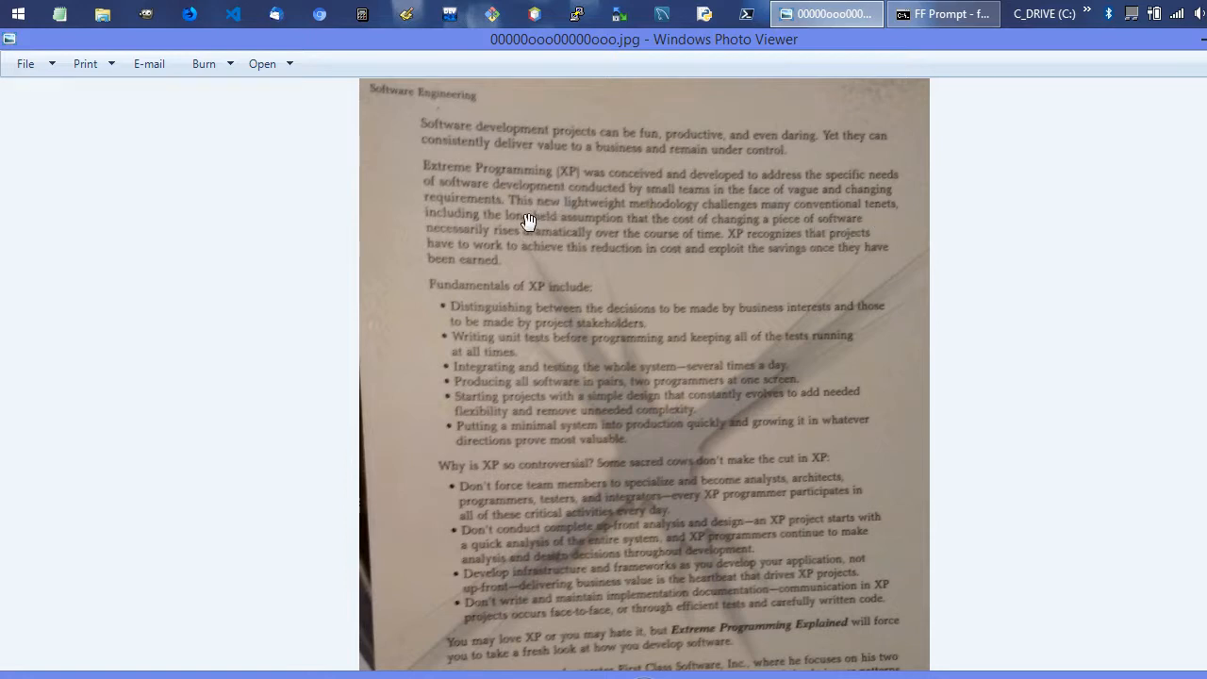
mouse_move(538, 309)
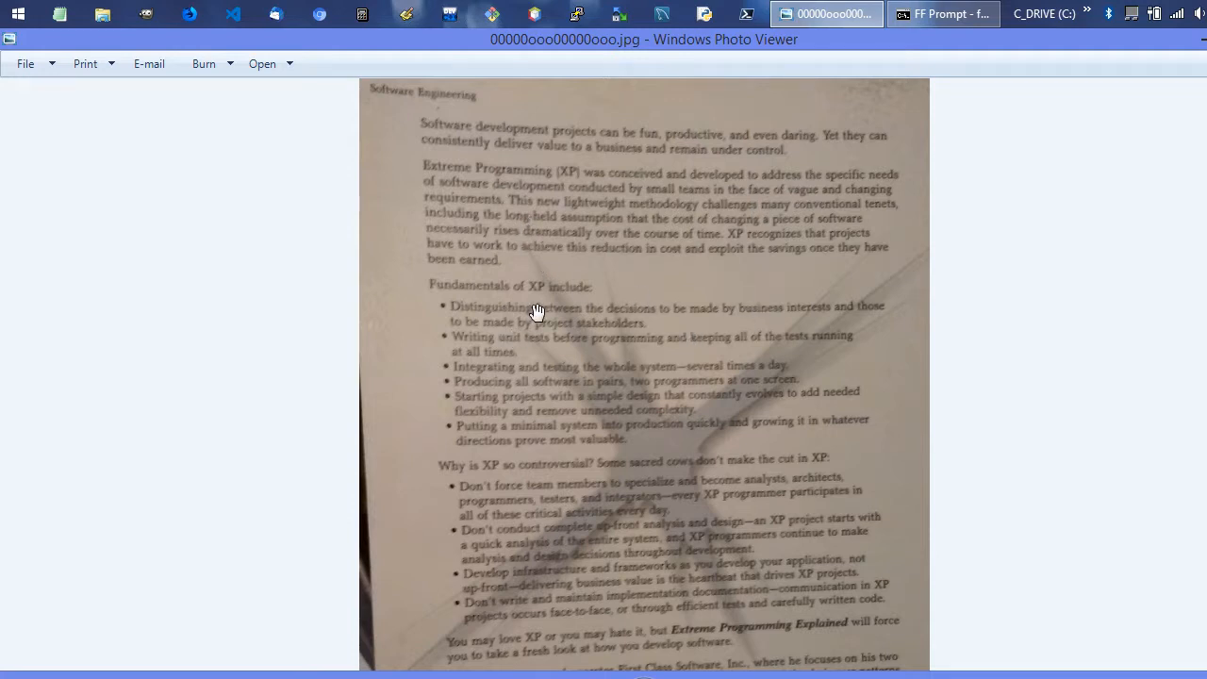
mouse_move(579, 298)
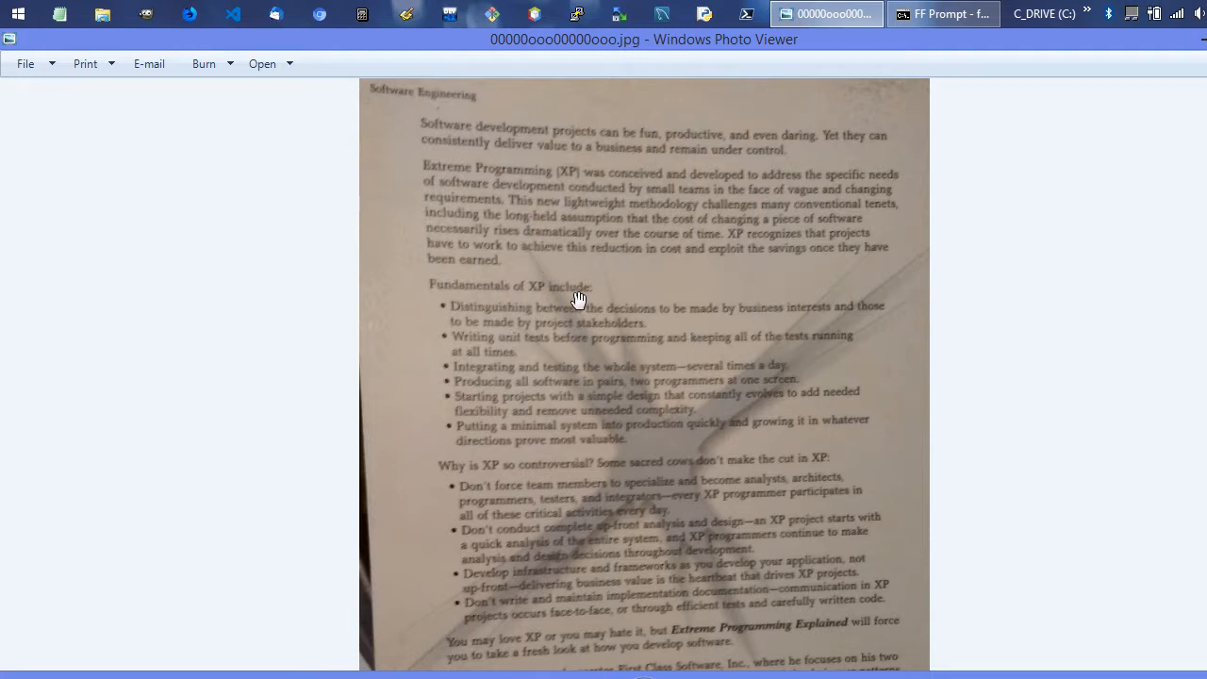
mouse_move(551, 579)
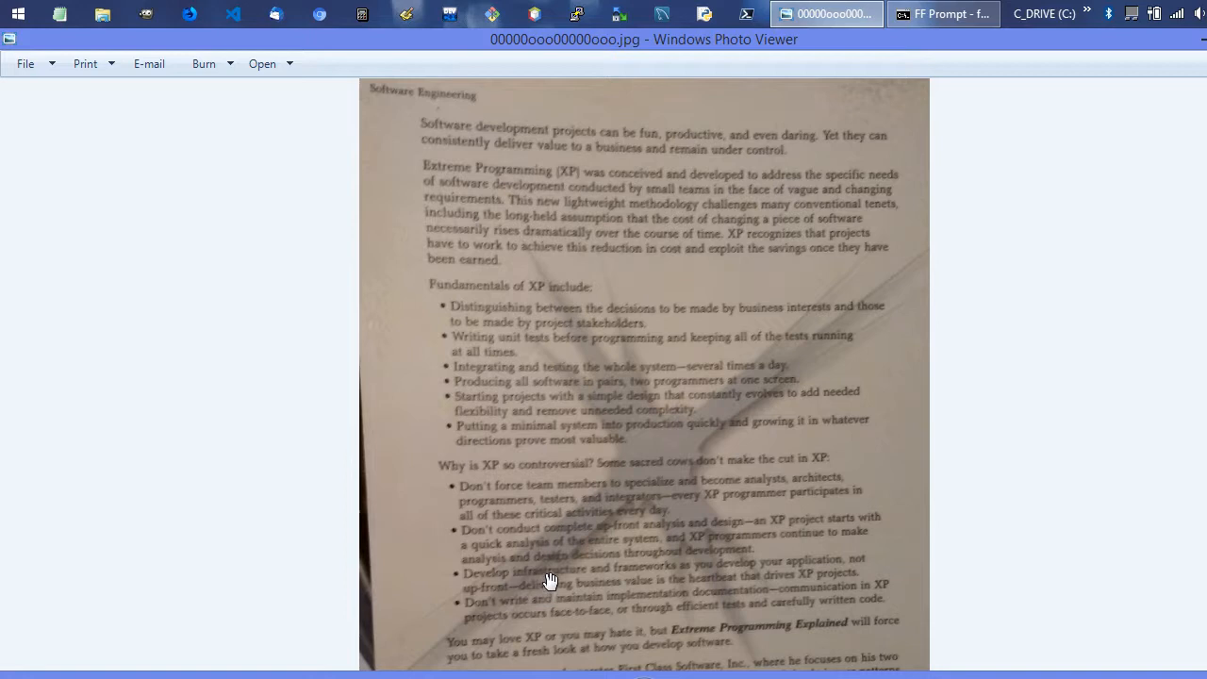
mouse_move(557, 574)
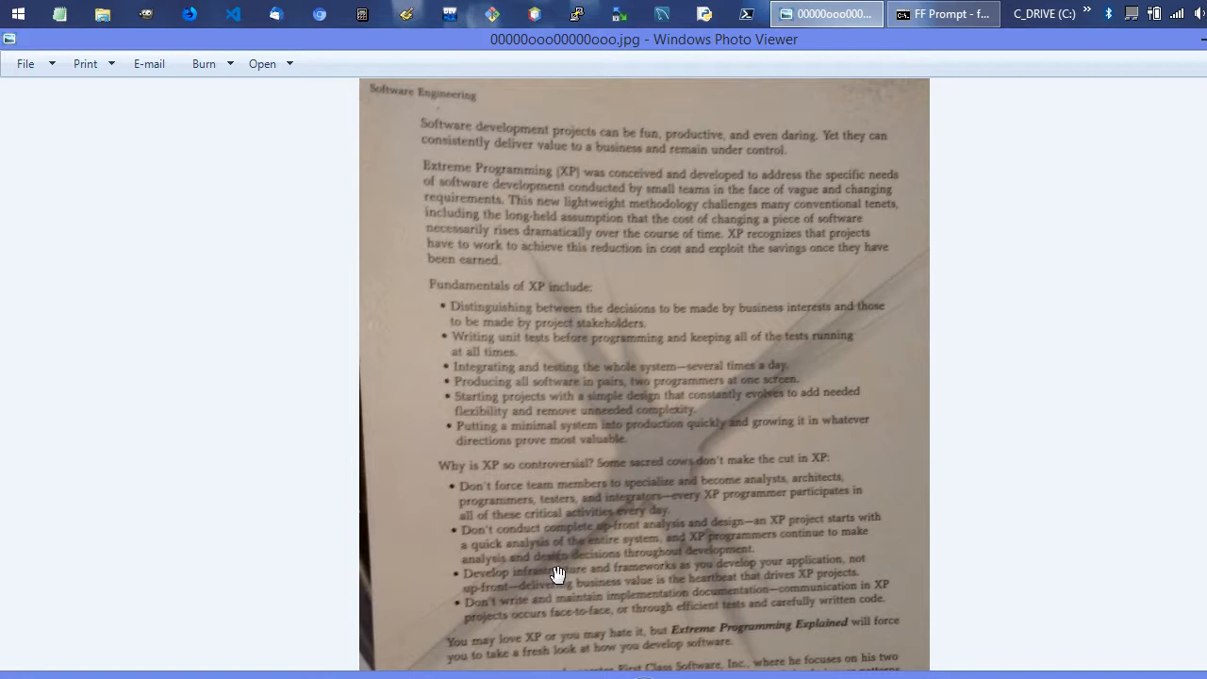
mouse_move(543, 380)
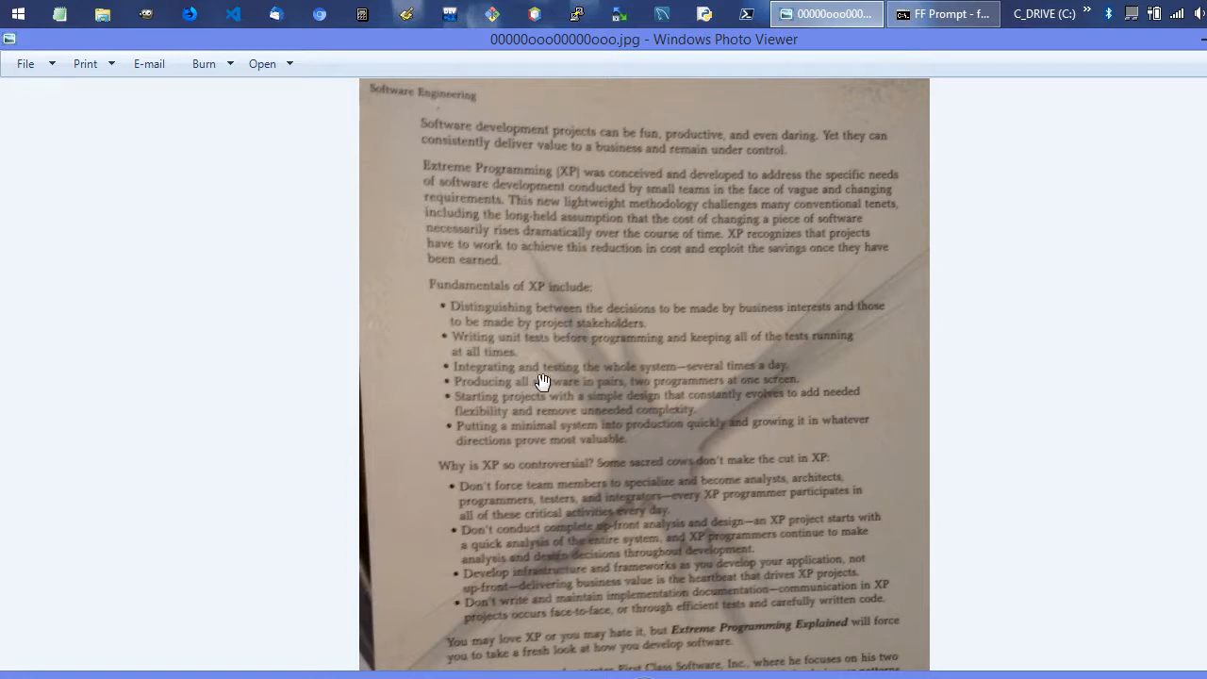
mouse_move(599, 325)
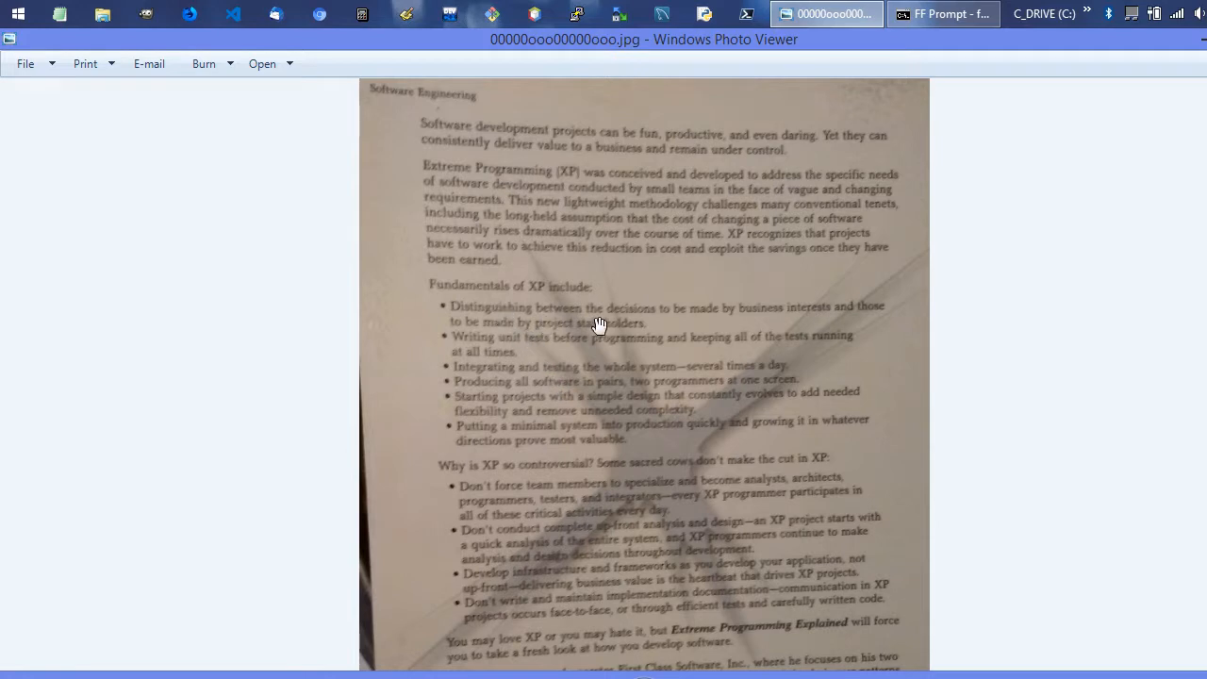
mouse_move(566, 330)
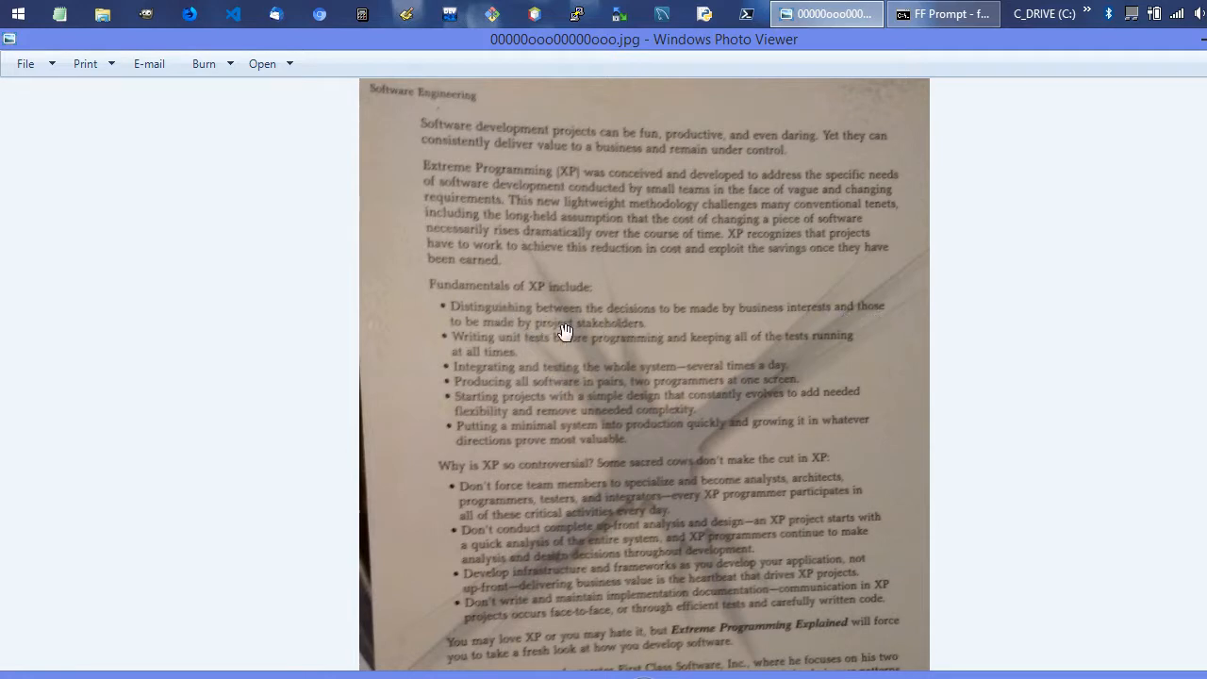
mouse_move(637, 336)
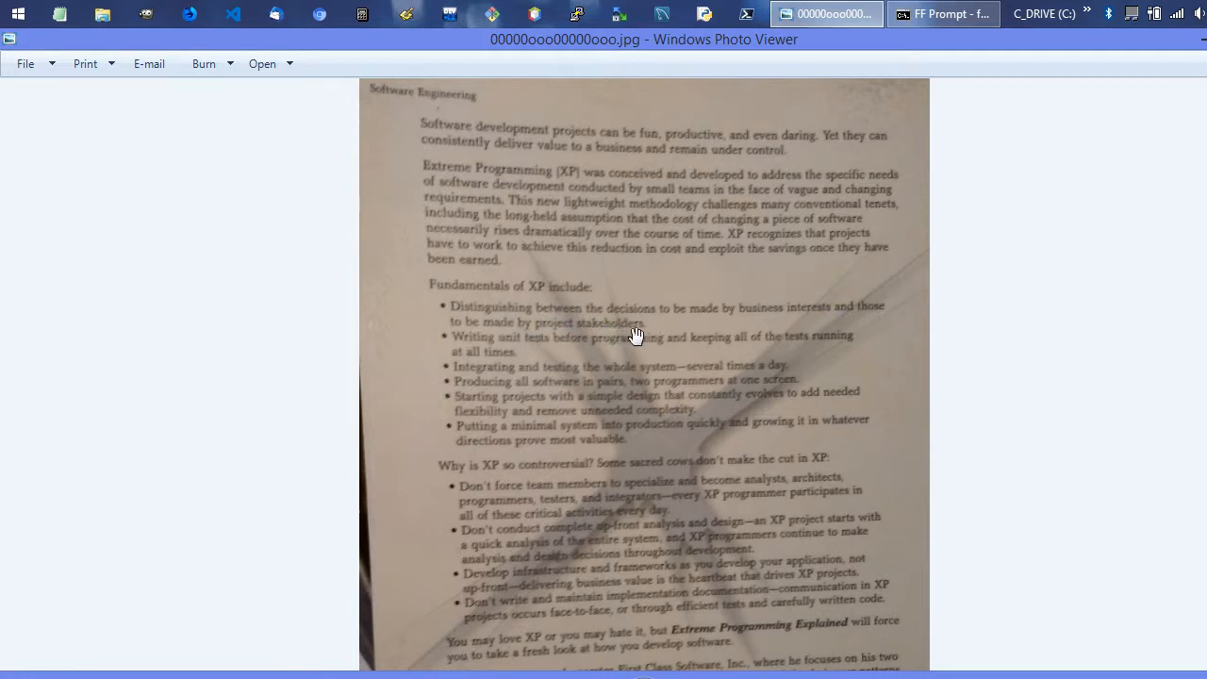
mouse_move(643, 326)
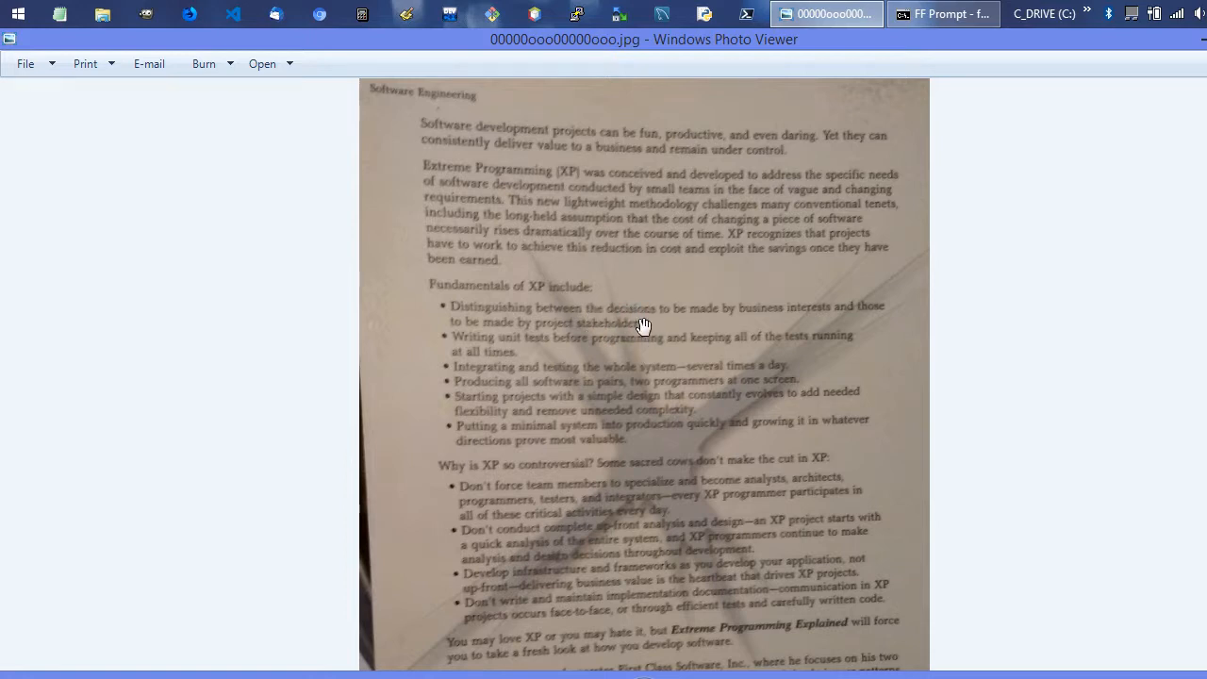
mouse_move(849, 342)
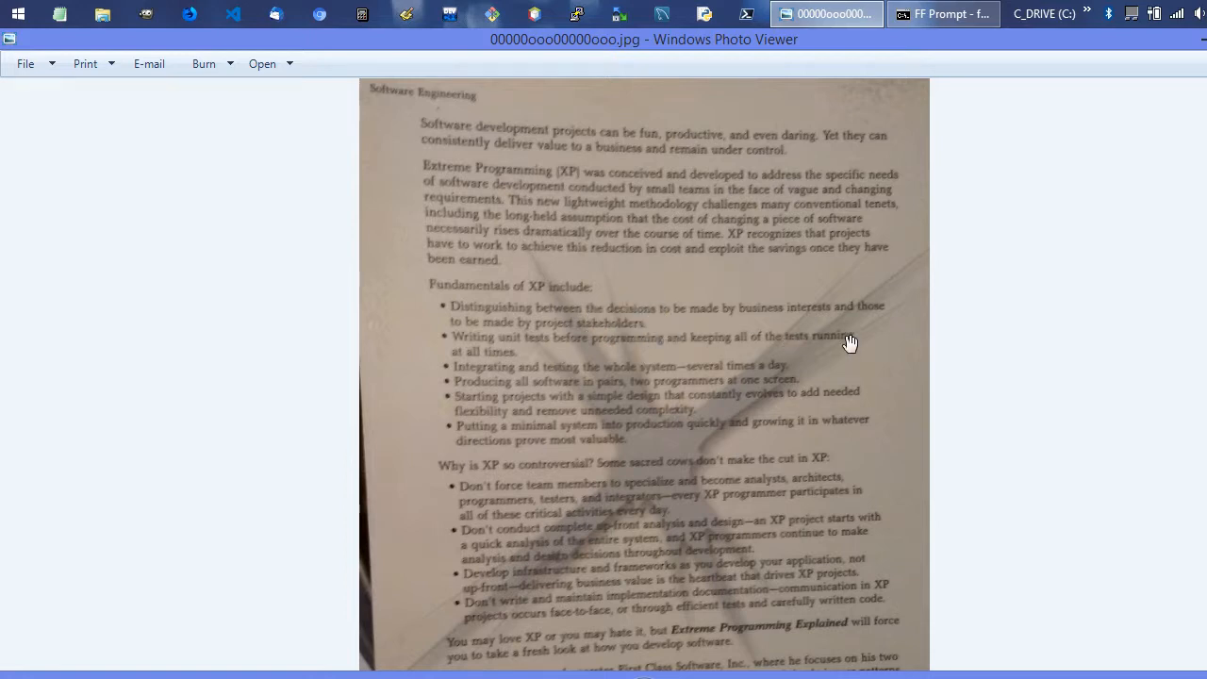
mouse_move(487, 354)
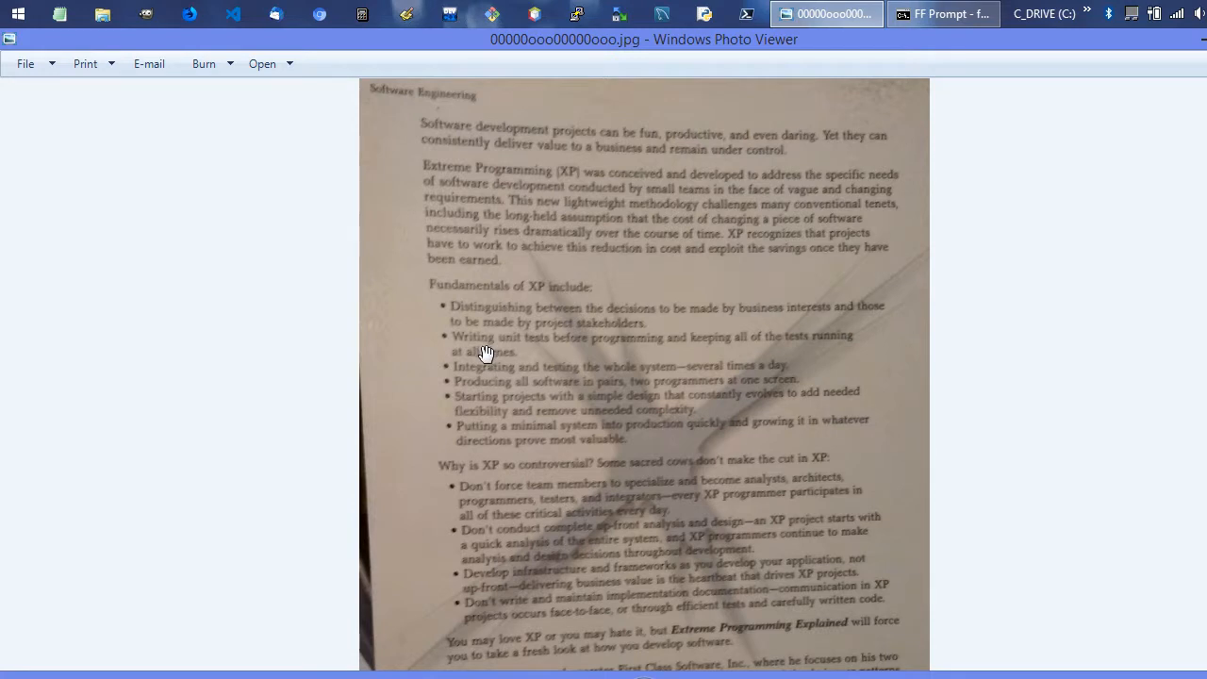
mouse_move(501, 349)
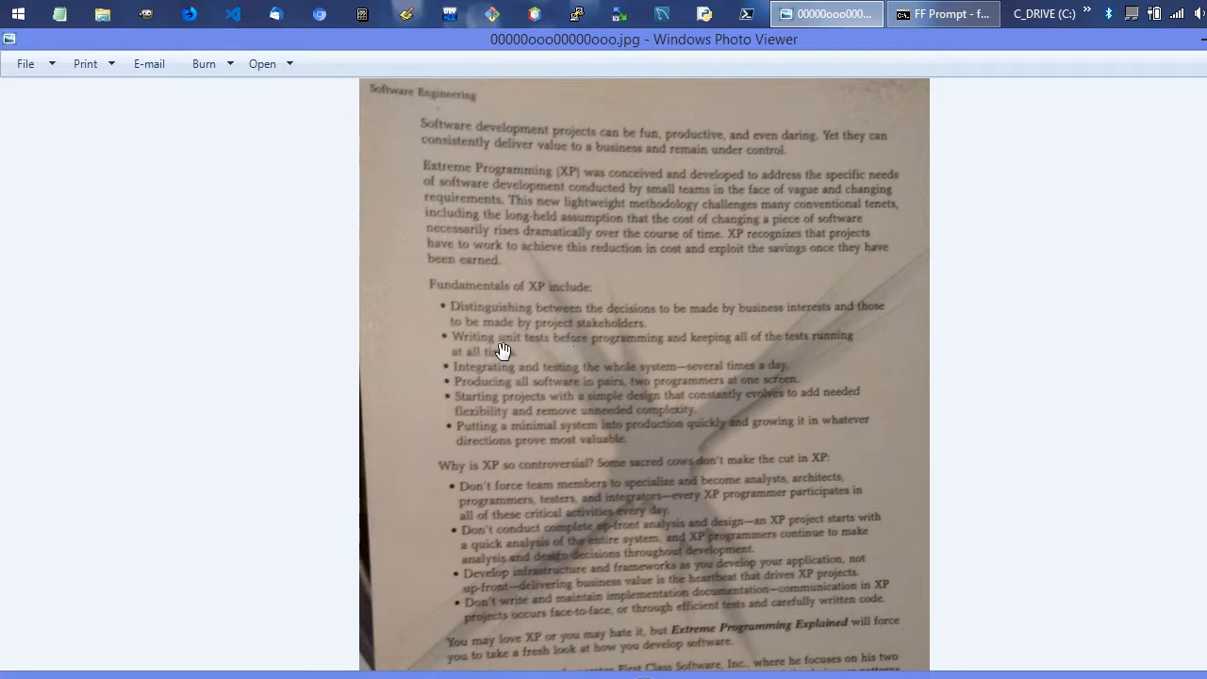
mouse_move(643, 351)
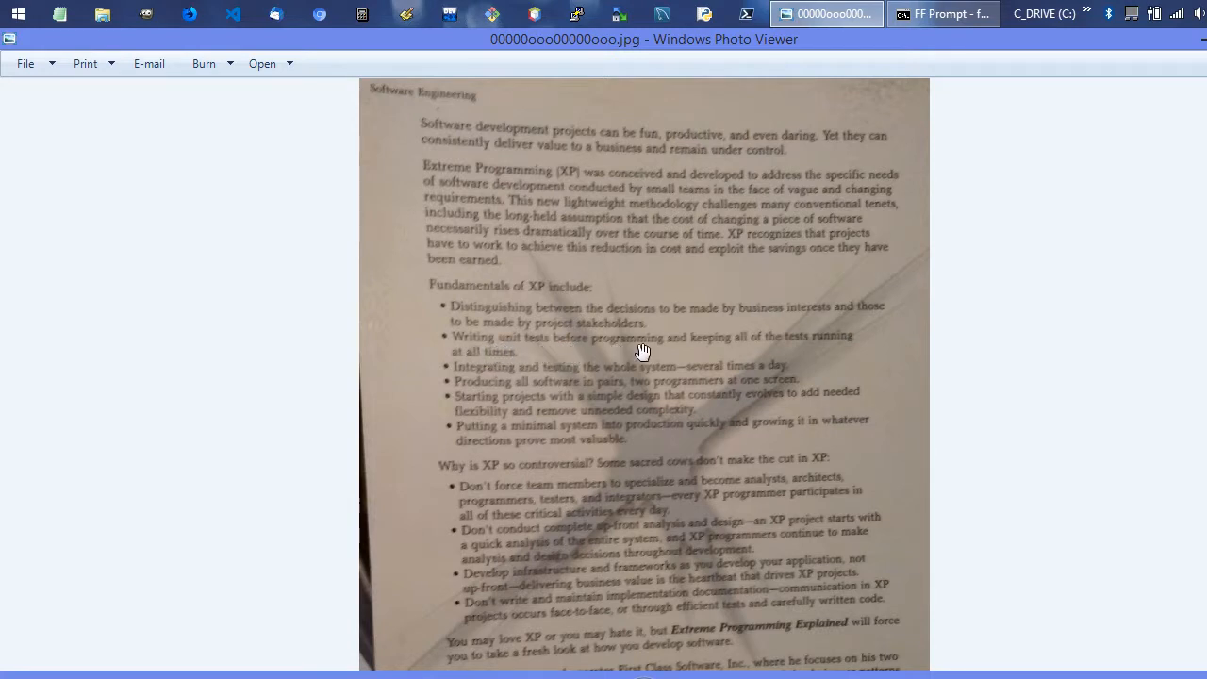
mouse_move(715, 346)
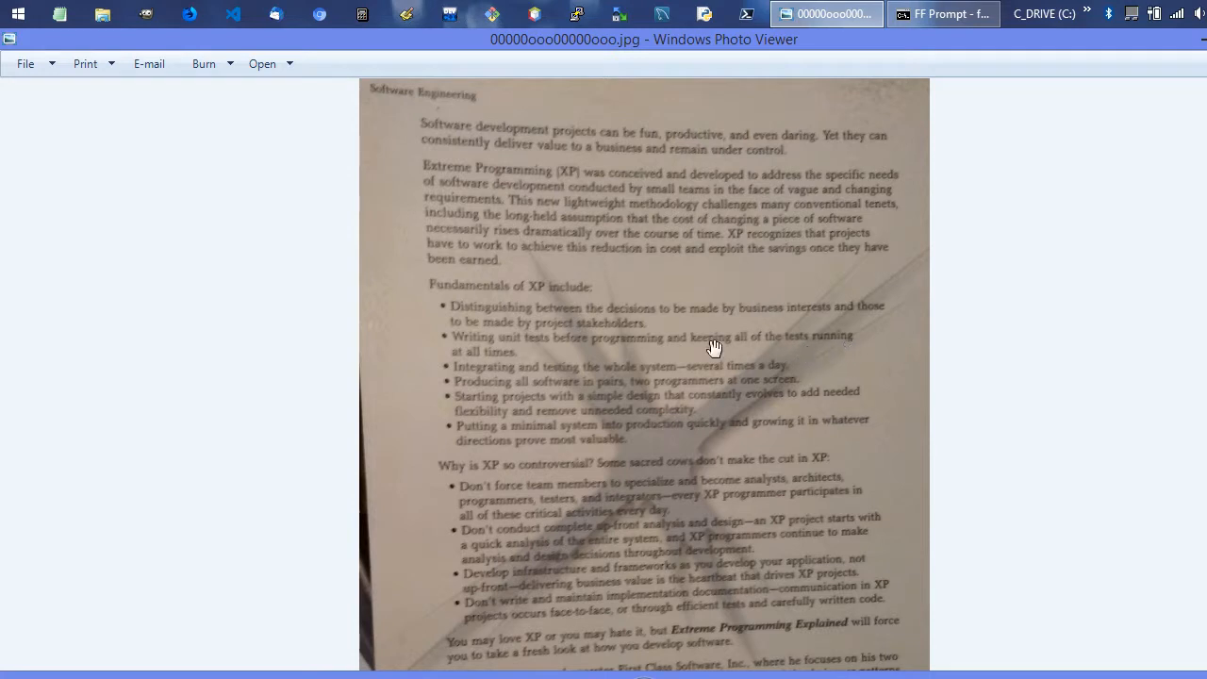
mouse_move(796, 443)
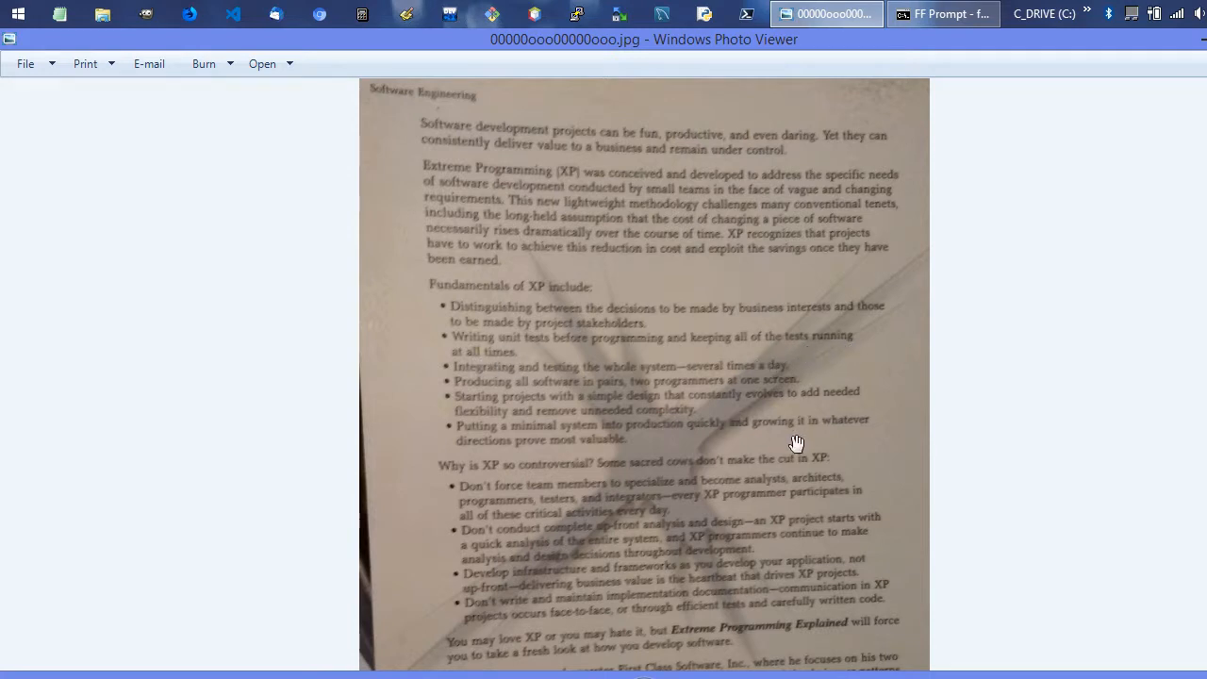
scroll(down, 3)
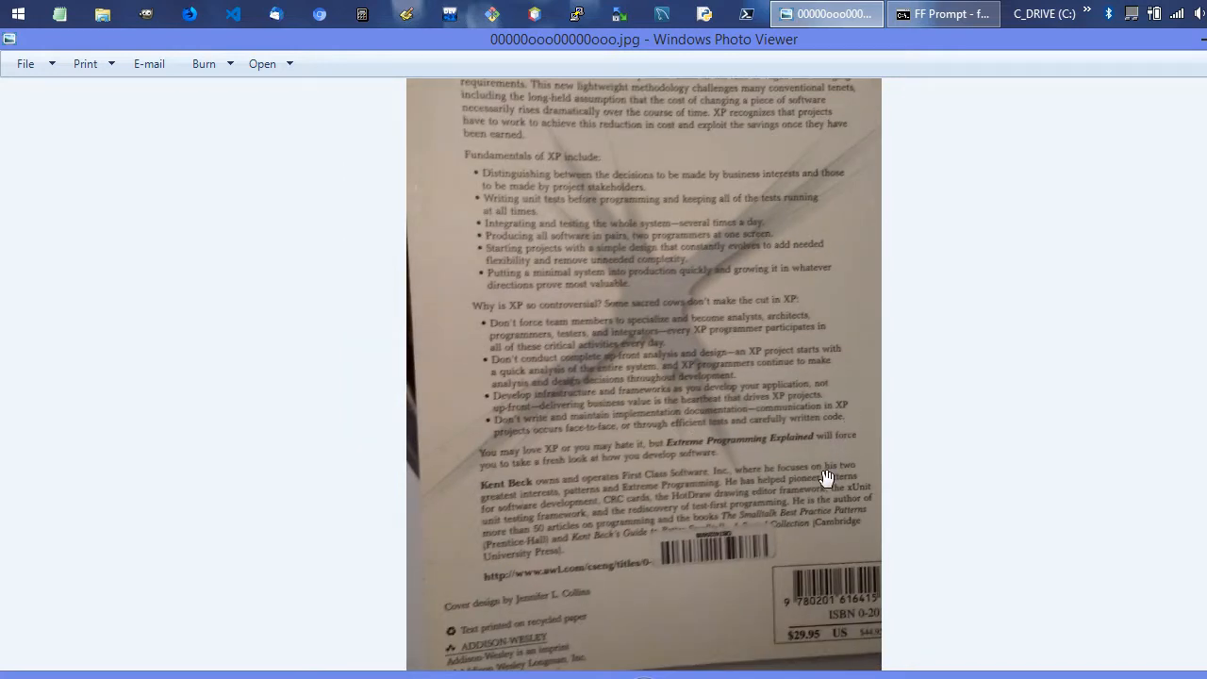
mouse_move(828, 588)
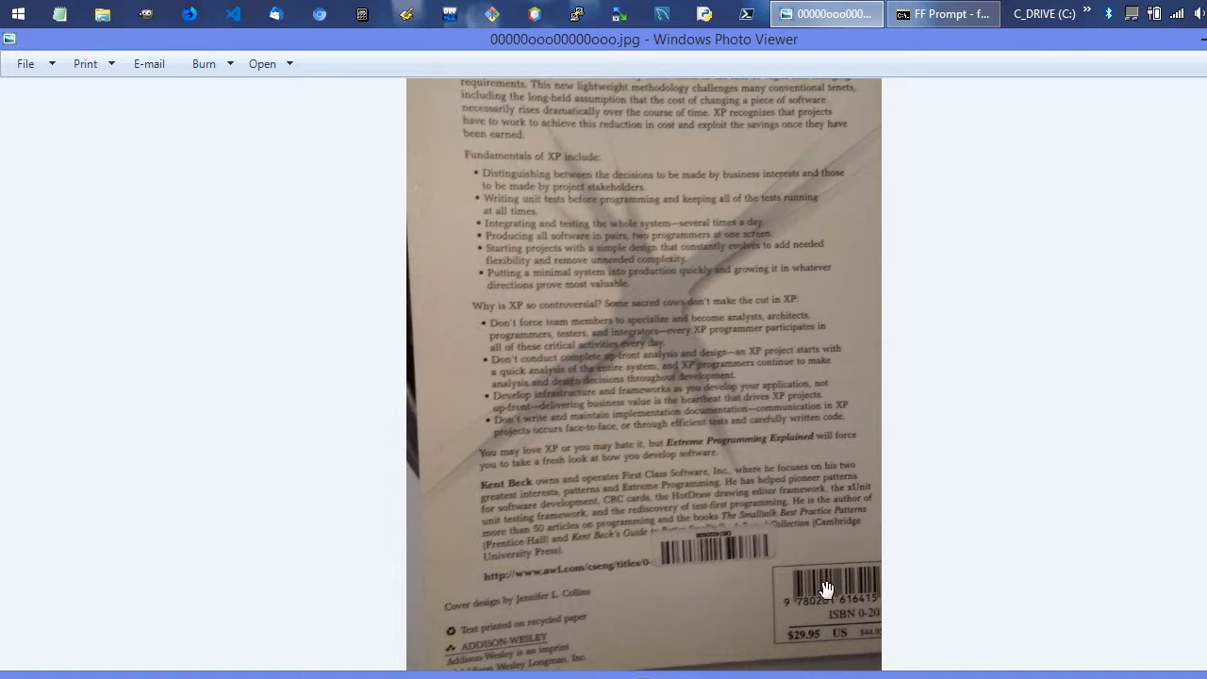
mouse_move(660, 592)
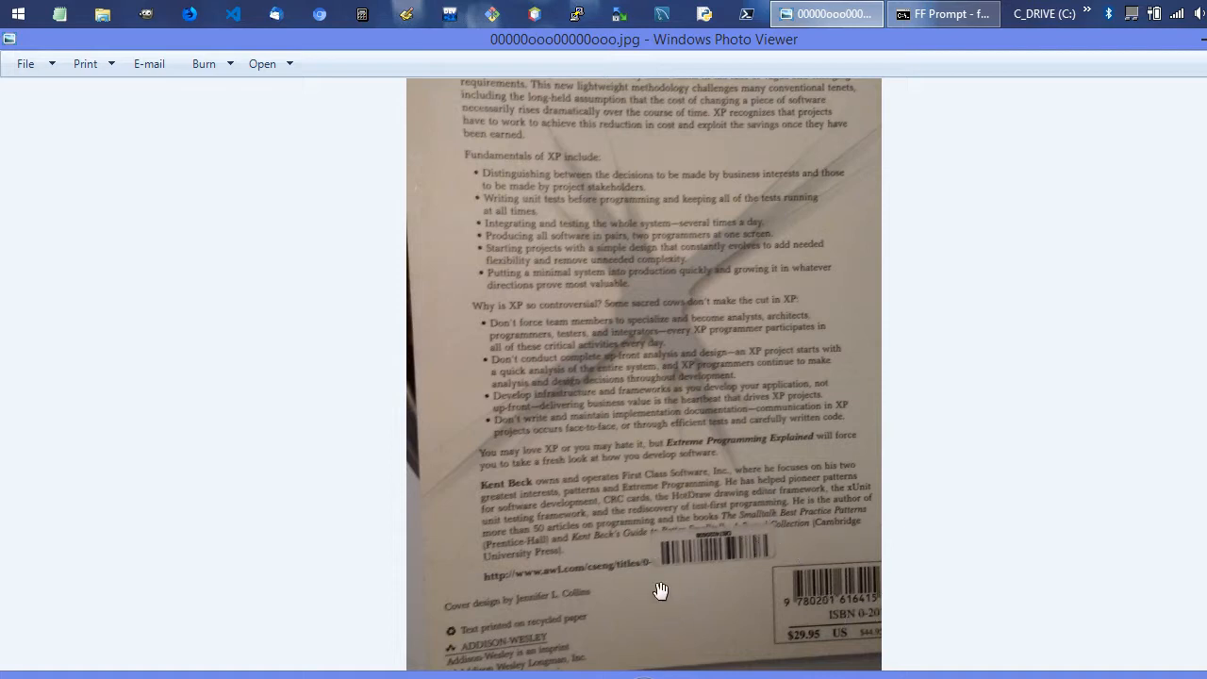
mouse_move(744, 618)
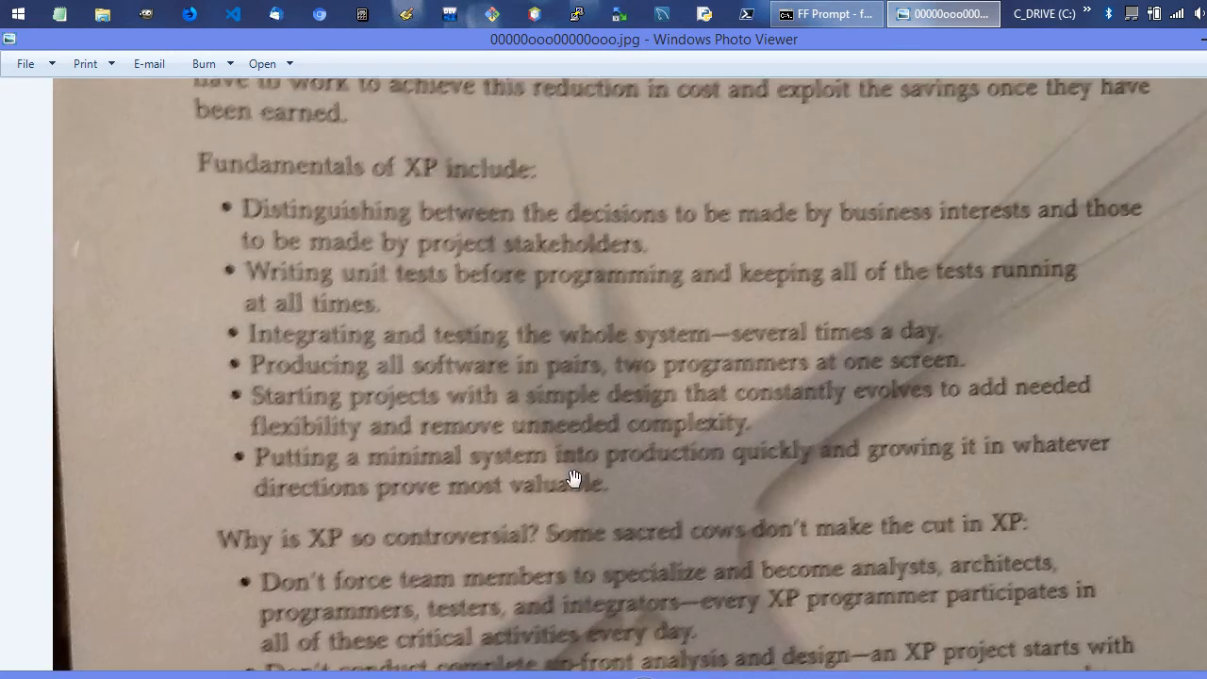
Zoom out so the opening paragraphs and the Fundamentals of XP list show together.
scroll(up, 3)
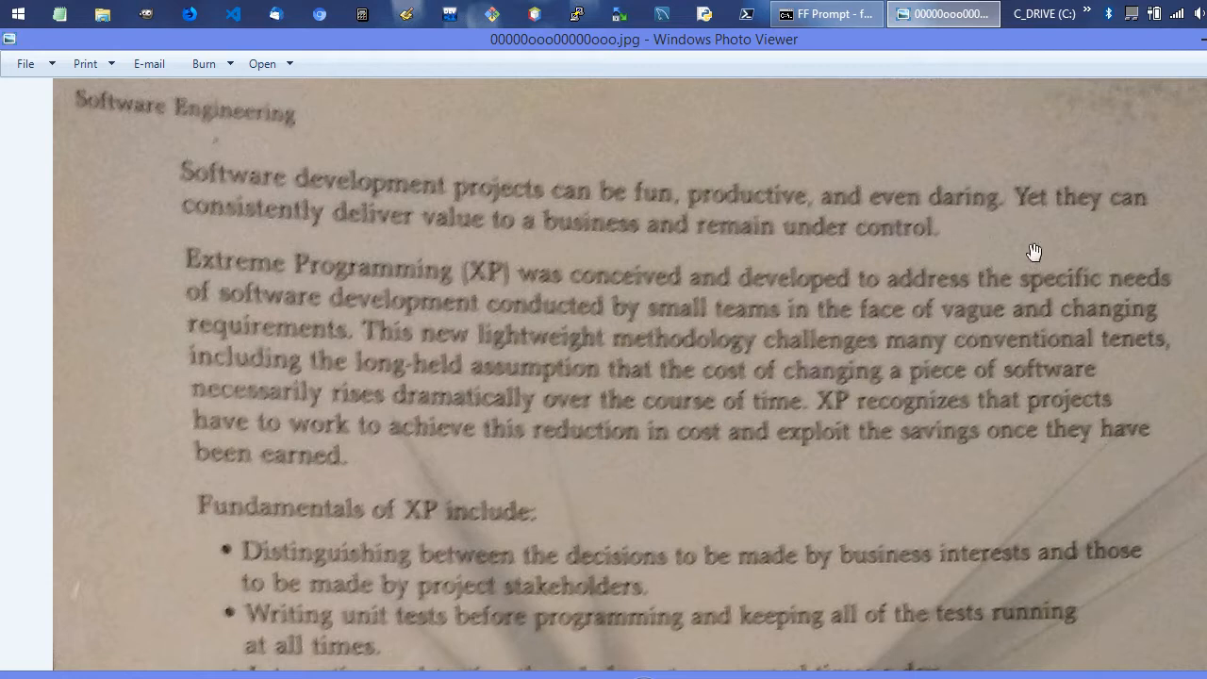
mouse_move(358, 354)
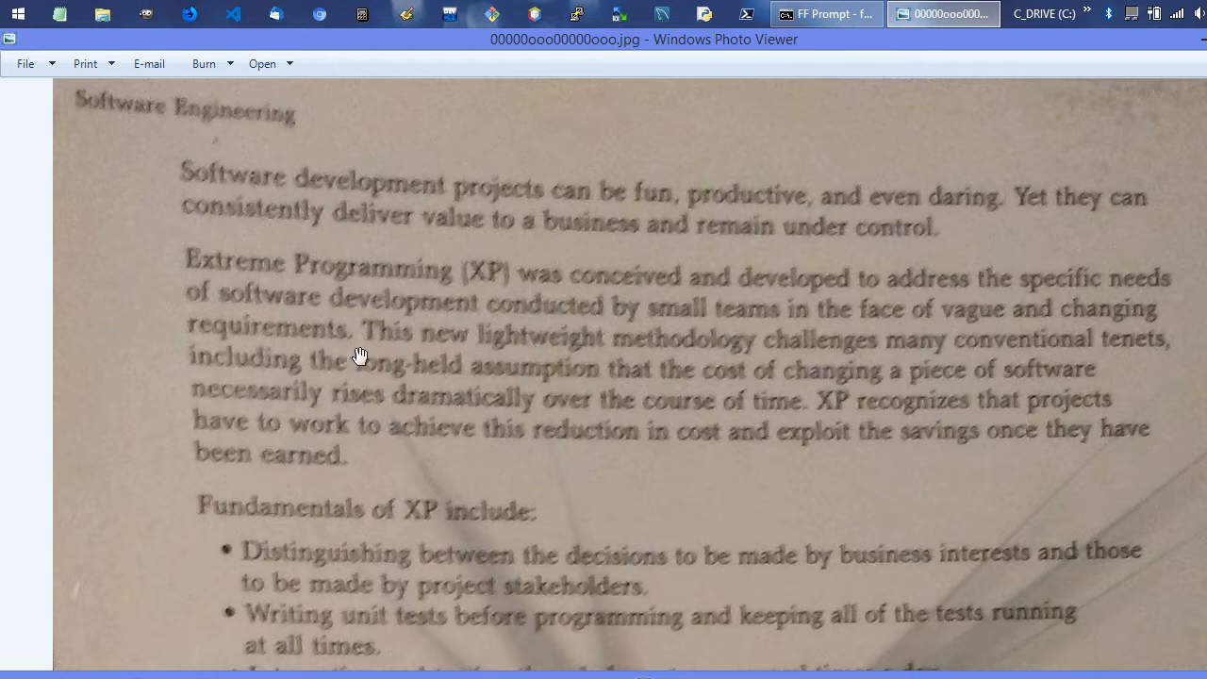
mouse_move(734, 351)
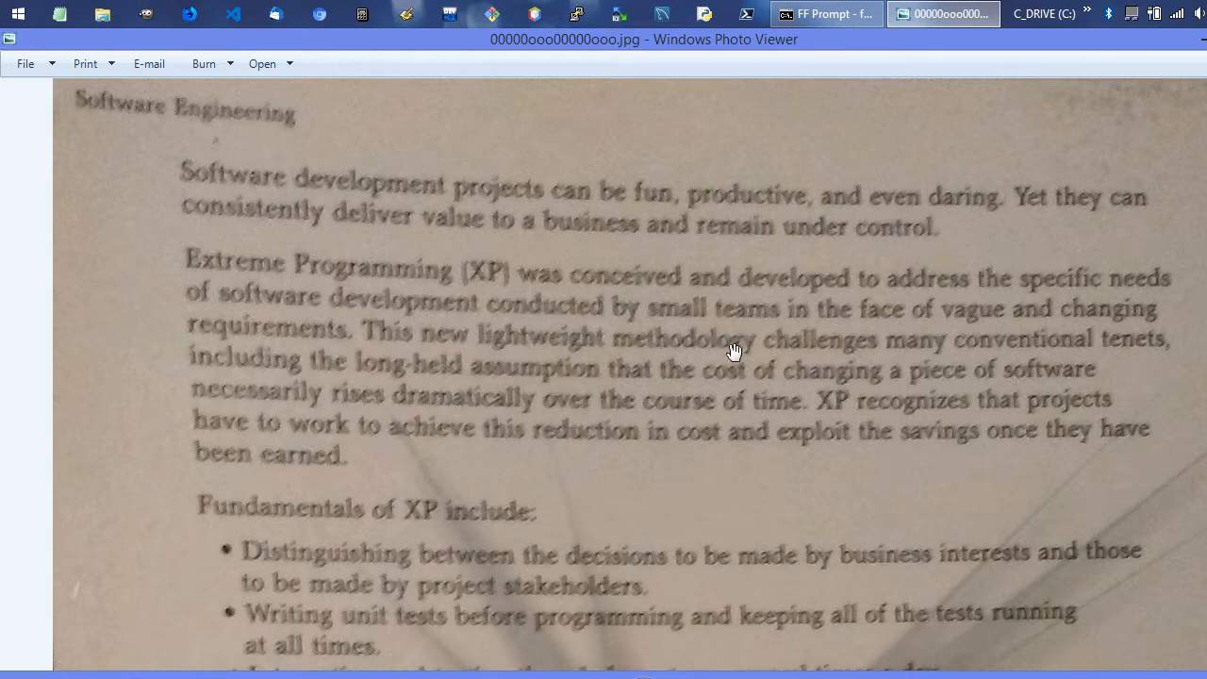
mouse_move(1165, 360)
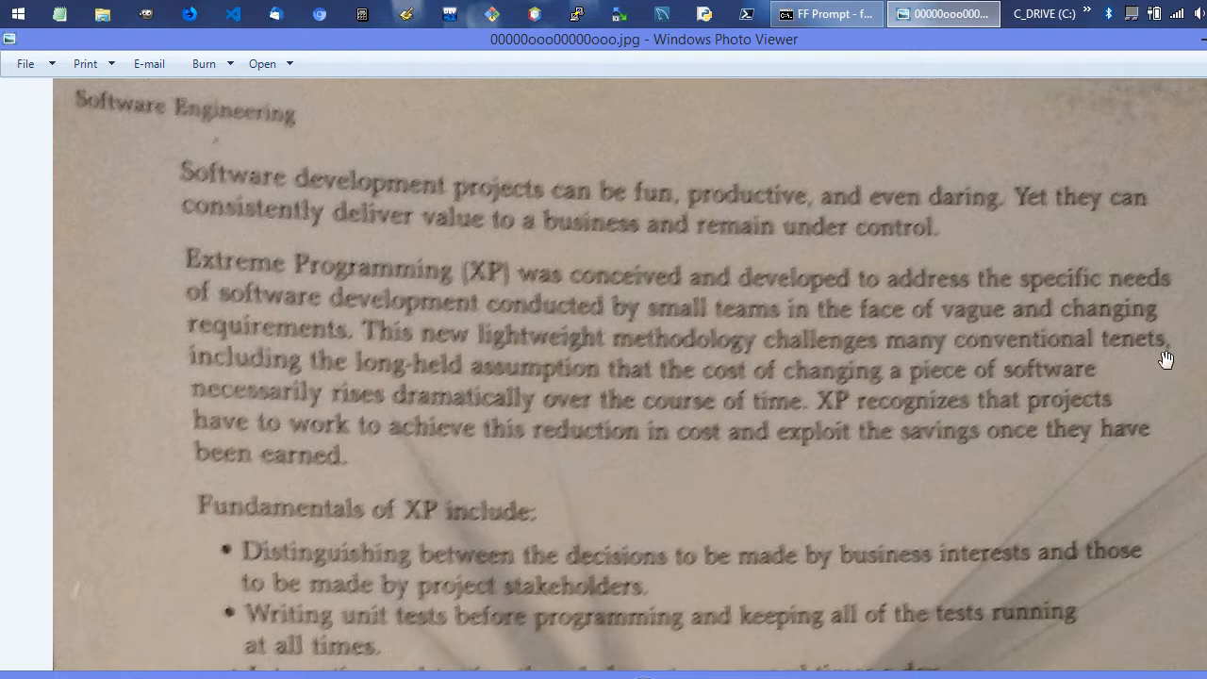
mouse_move(430, 377)
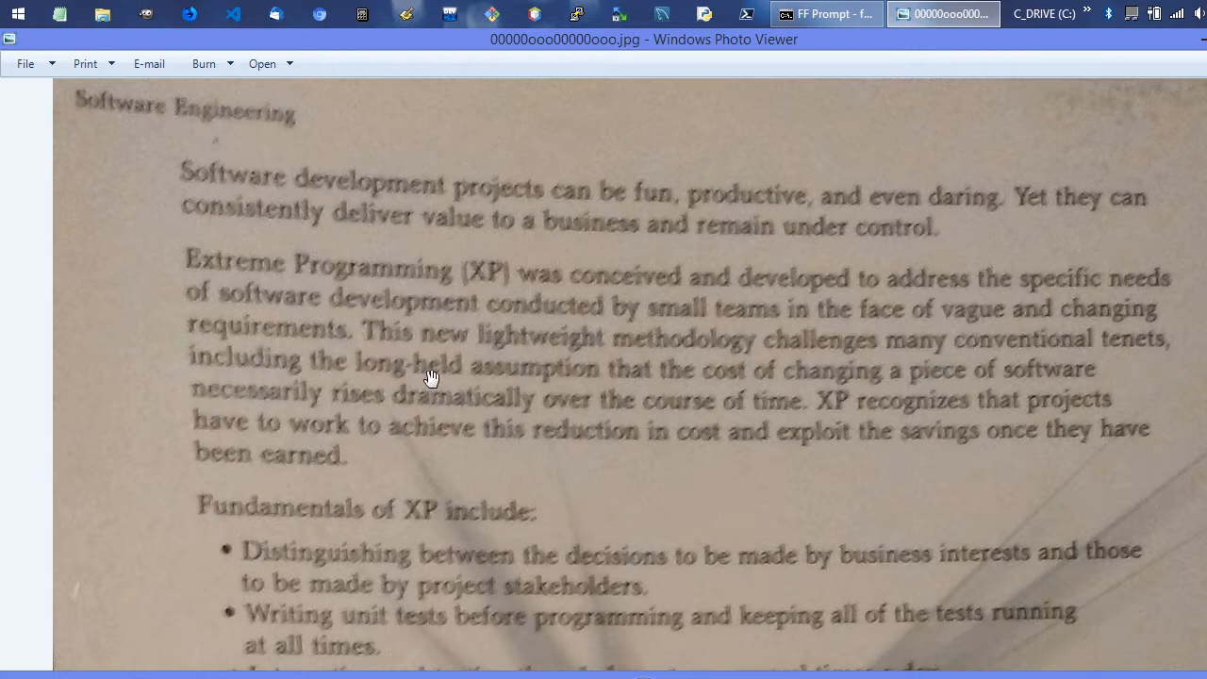
mouse_move(1060, 384)
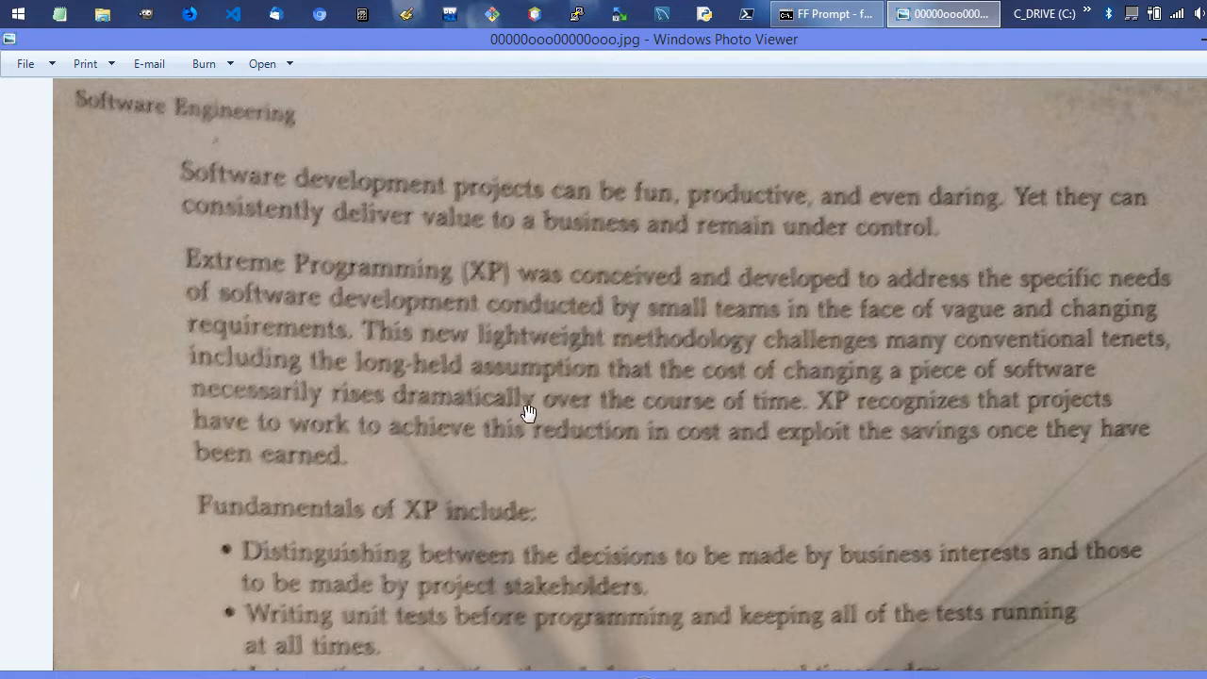
mouse_move(747, 419)
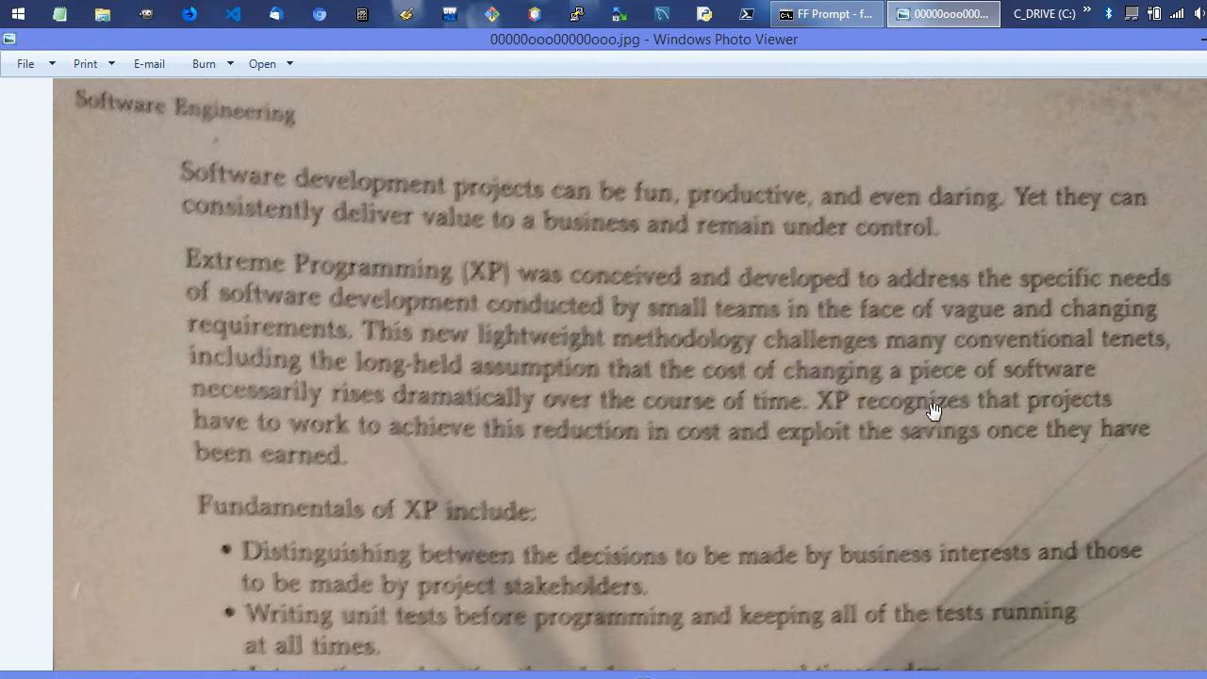
mouse_move(1065, 417)
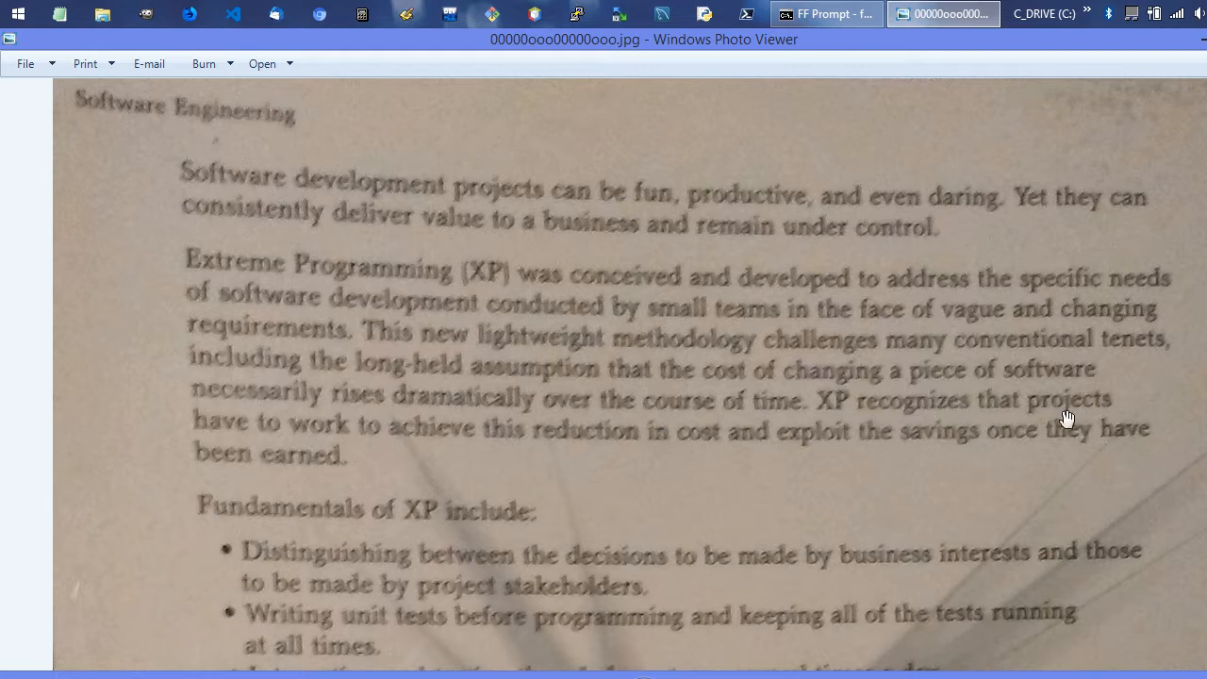
mouse_move(343, 453)
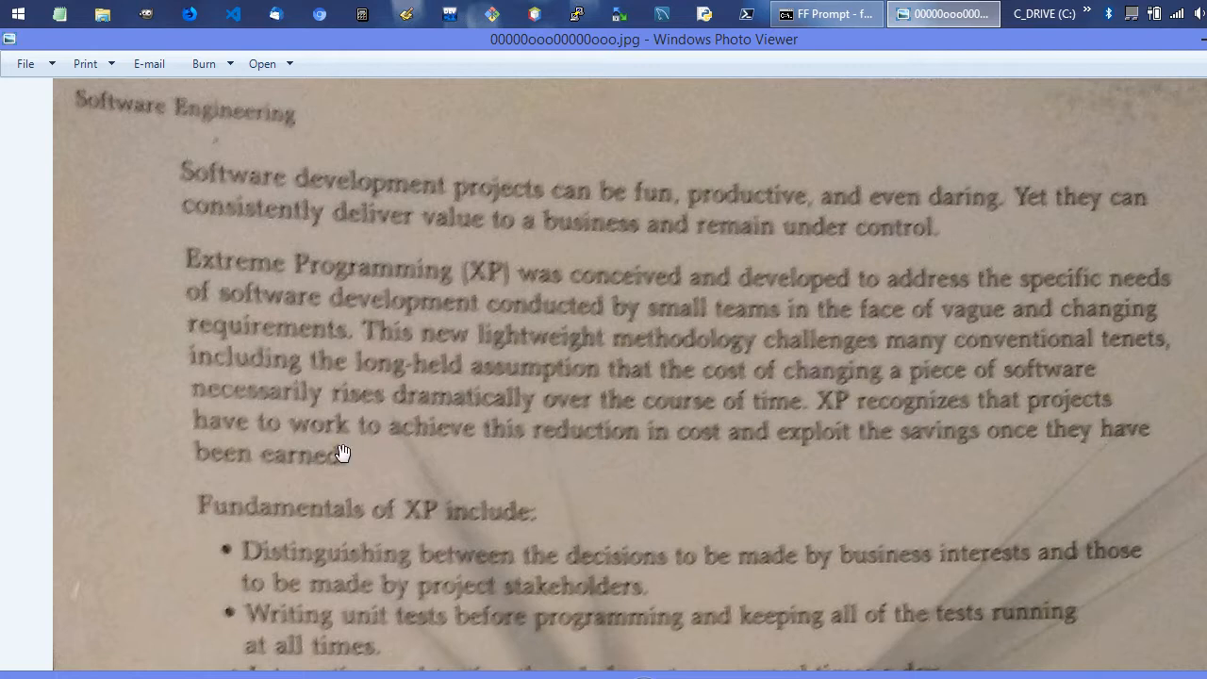
mouse_move(937, 460)
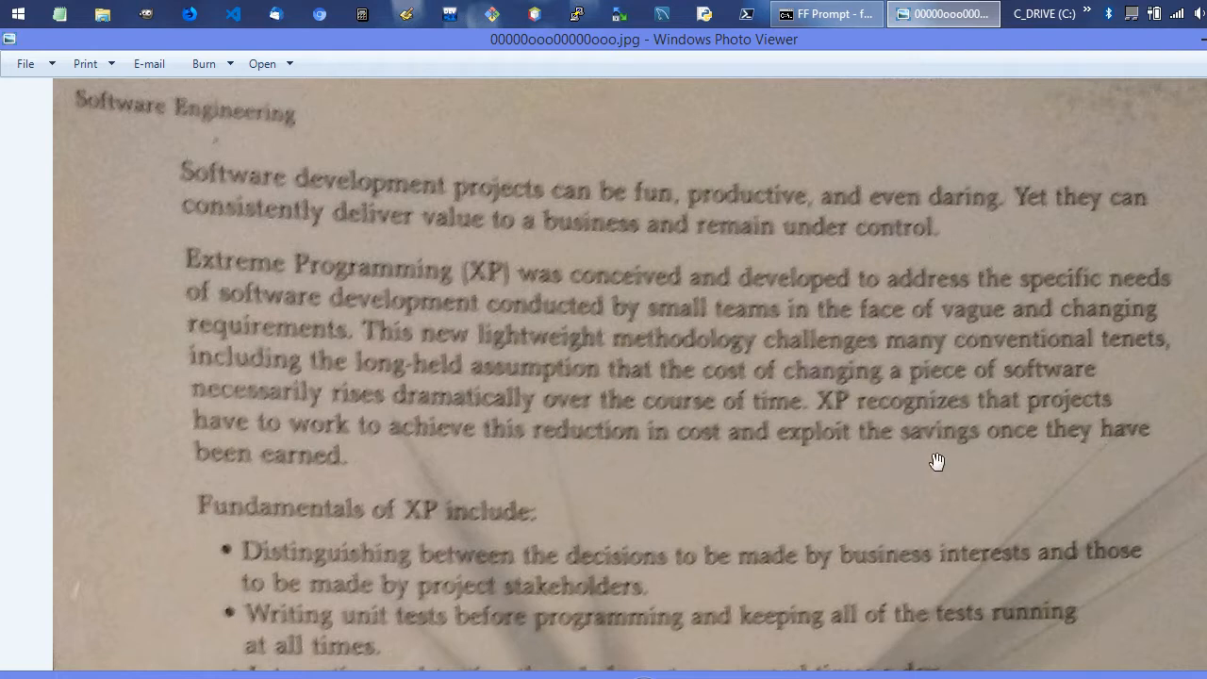
mouse_move(717, 468)
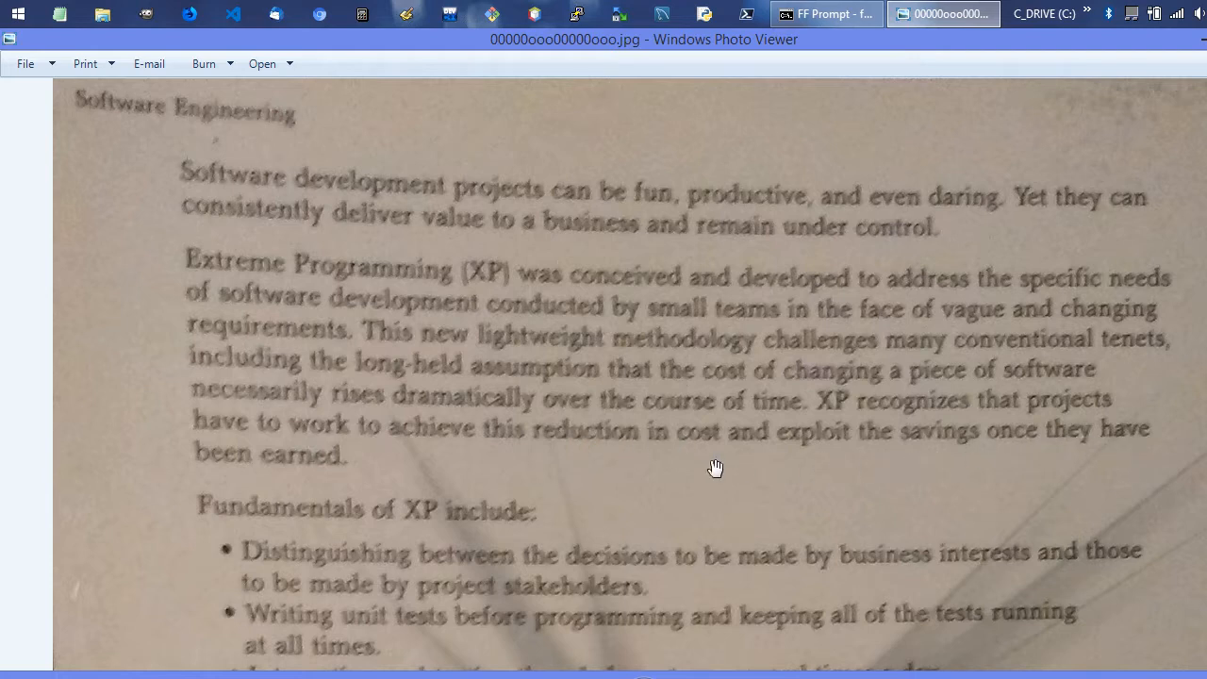
mouse_move(958, 417)
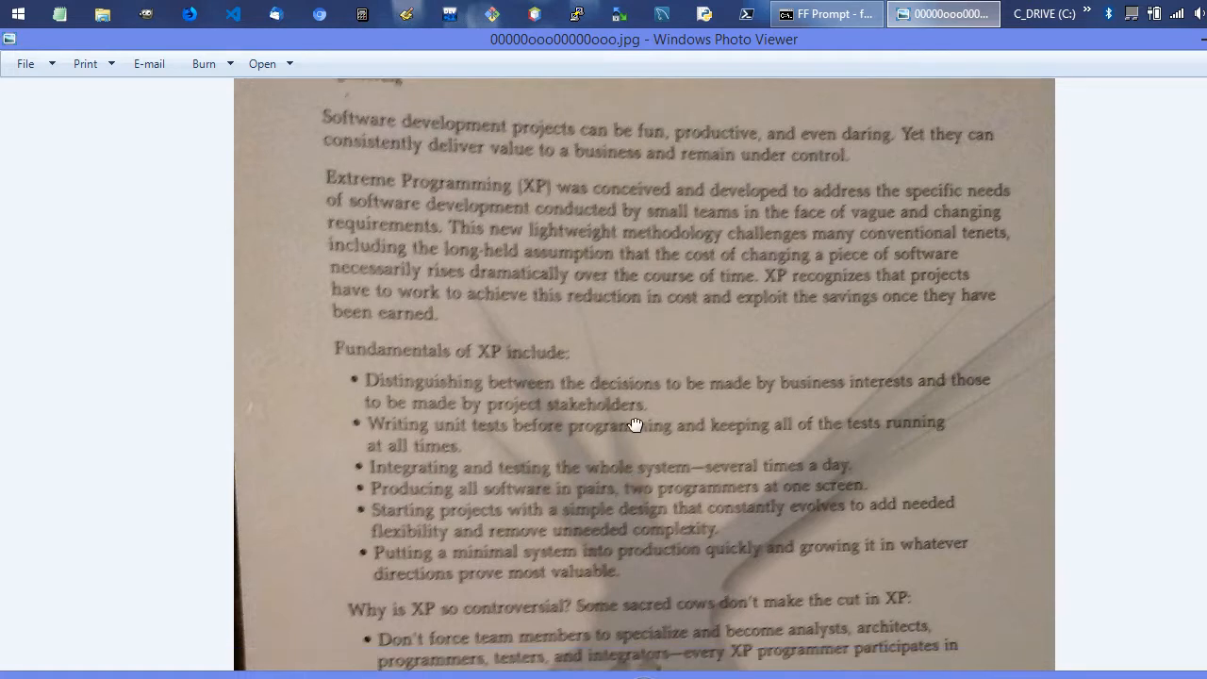
Scroll down to the 'Why is XP so controversial?' bullets, Kent Beck bio and barcode.
scroll(down, 3)
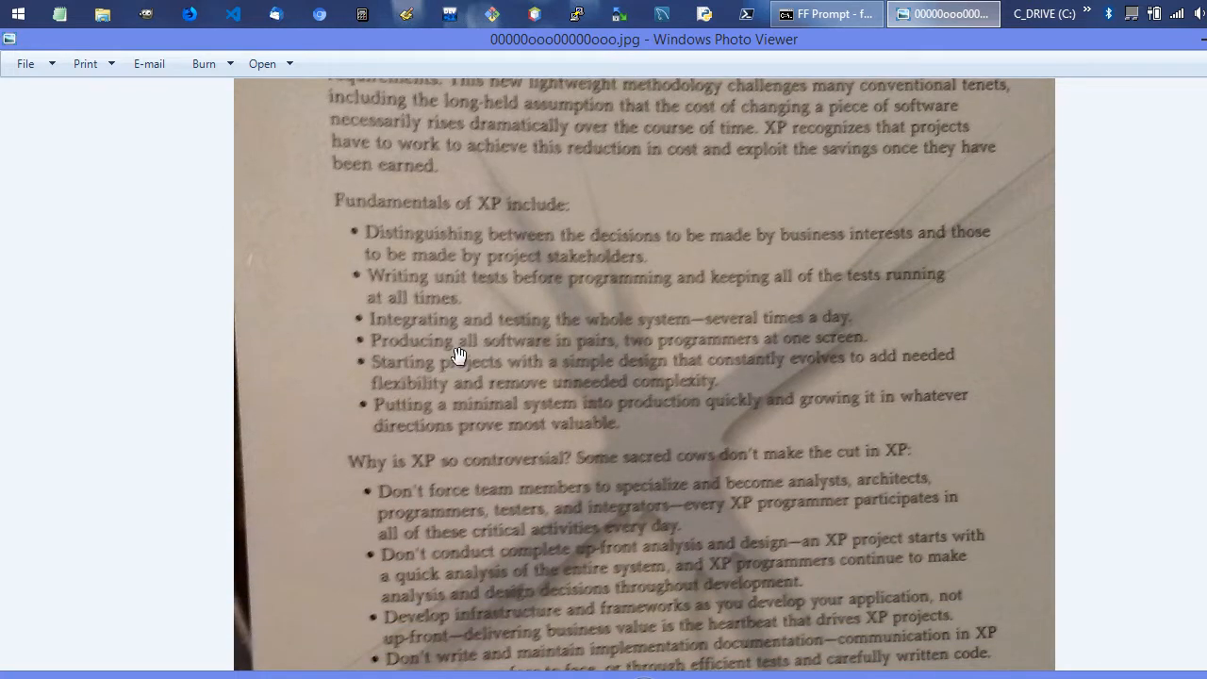
mouse_move(761, 224)
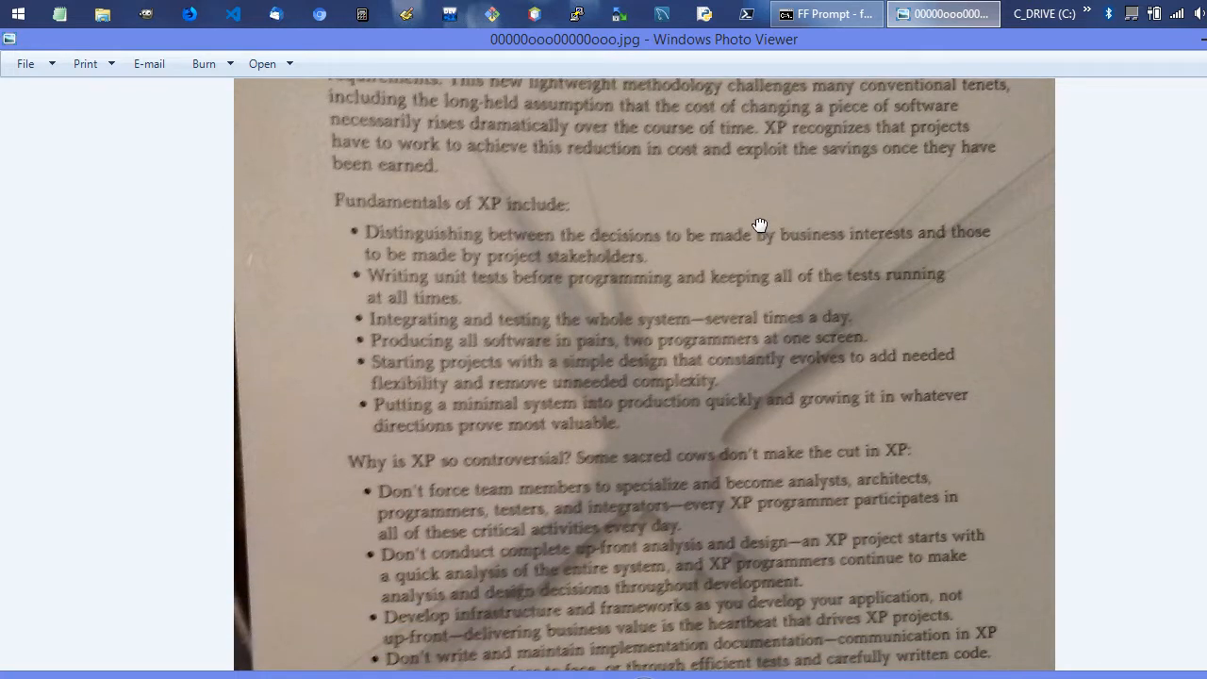
scroll(up, 3)
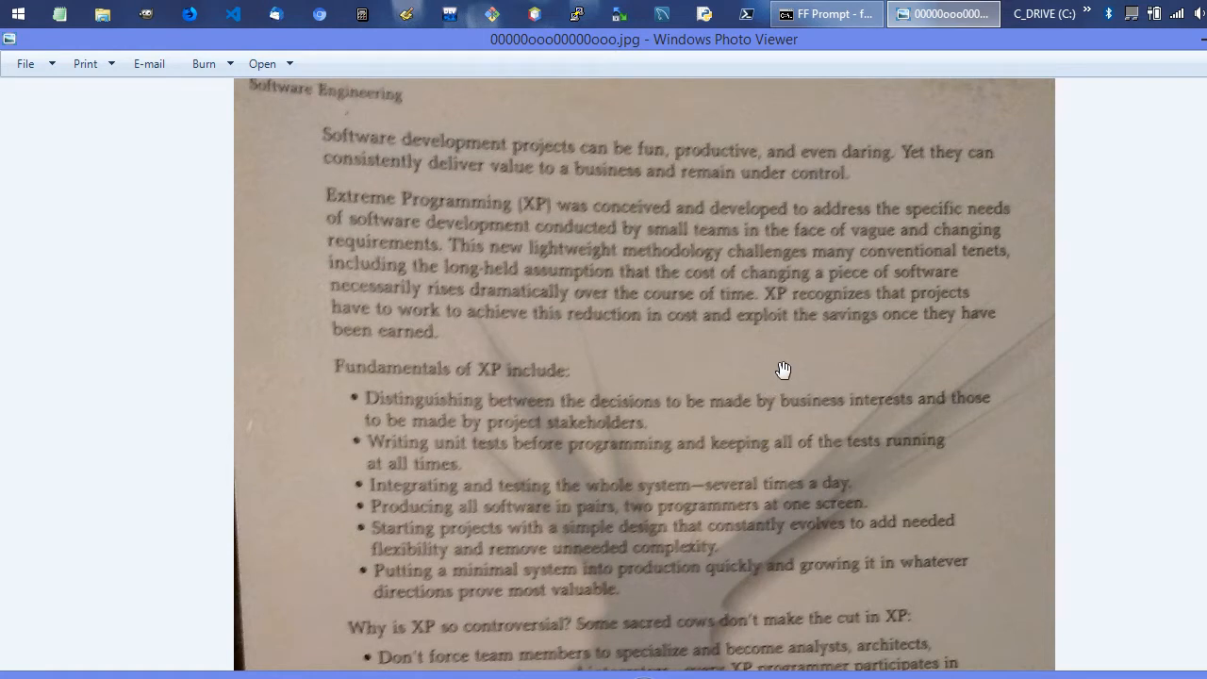
mouse_move(682, 301)
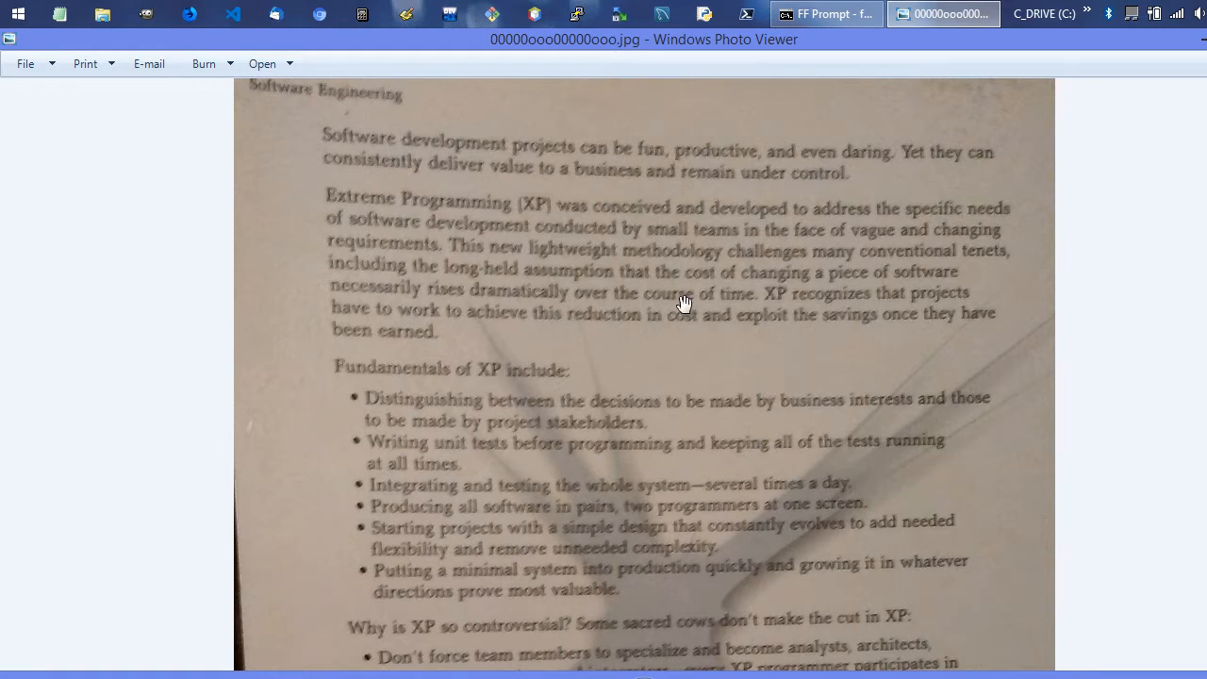
mouse_move(330, 326)
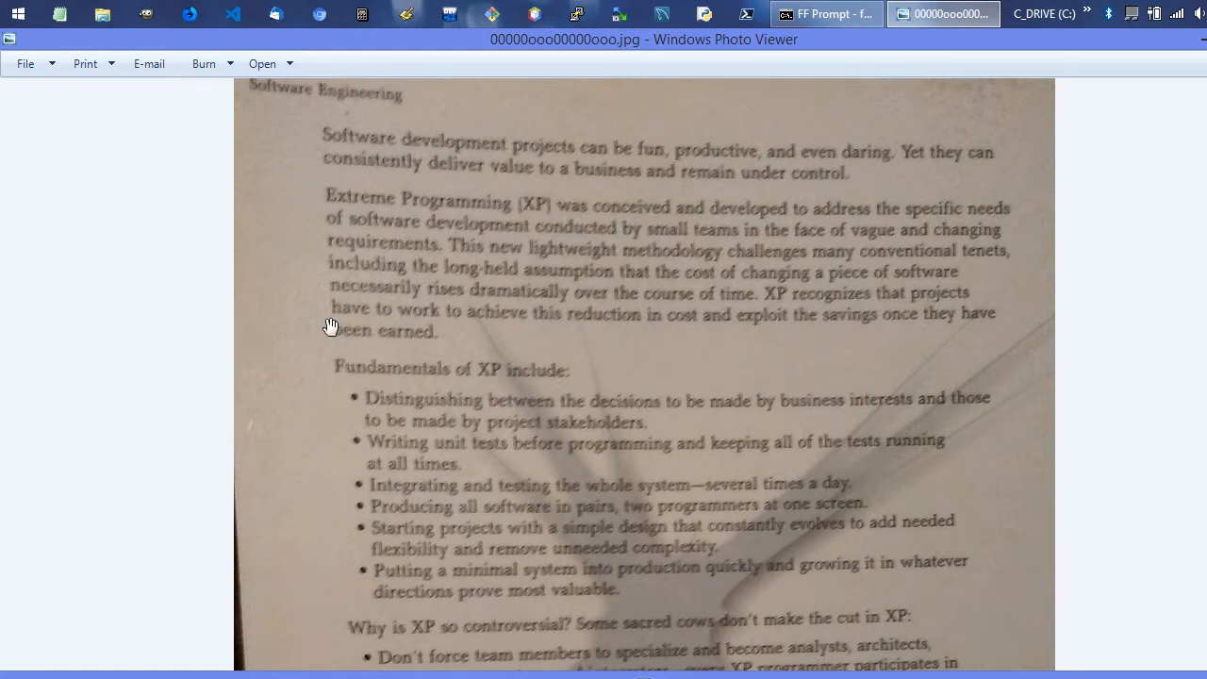
mouse_move(939, 327)
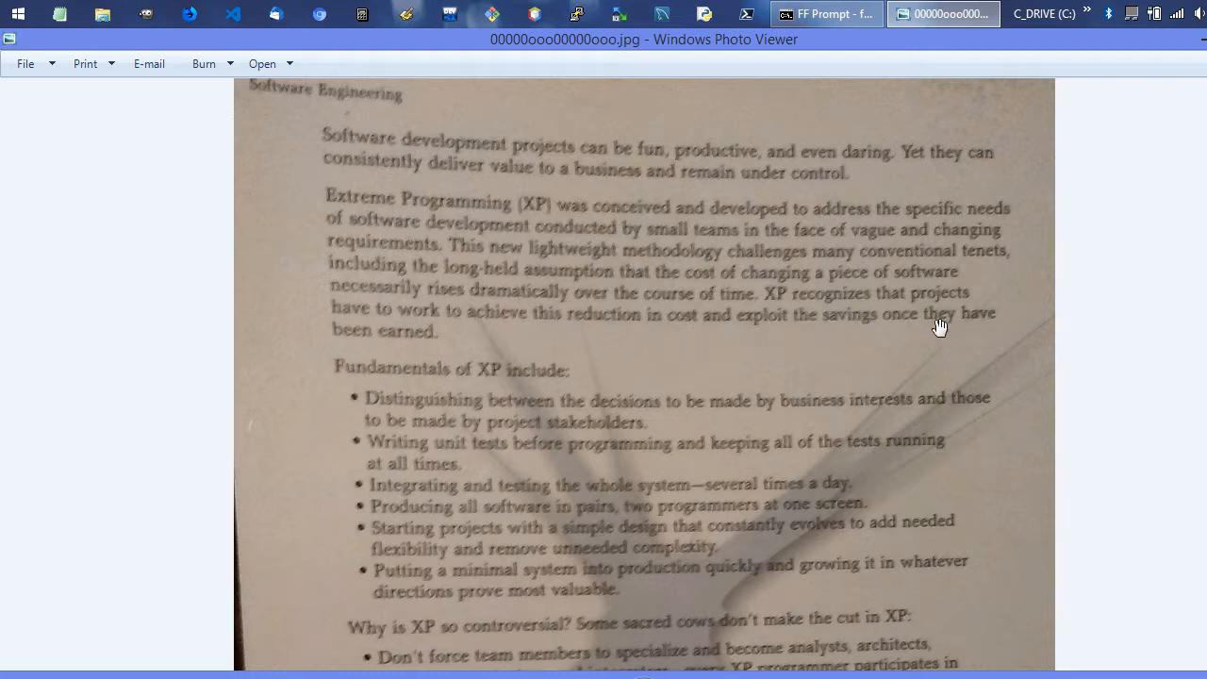
mouse_move(771, 394)
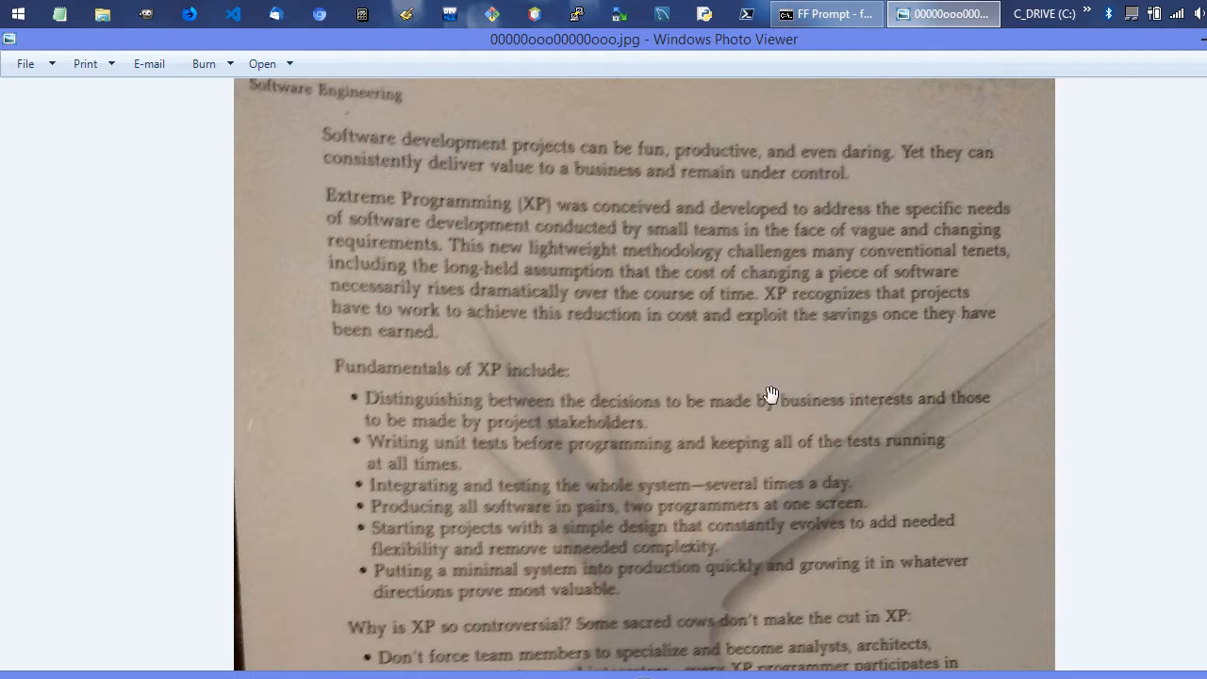
scroll(down, 3)
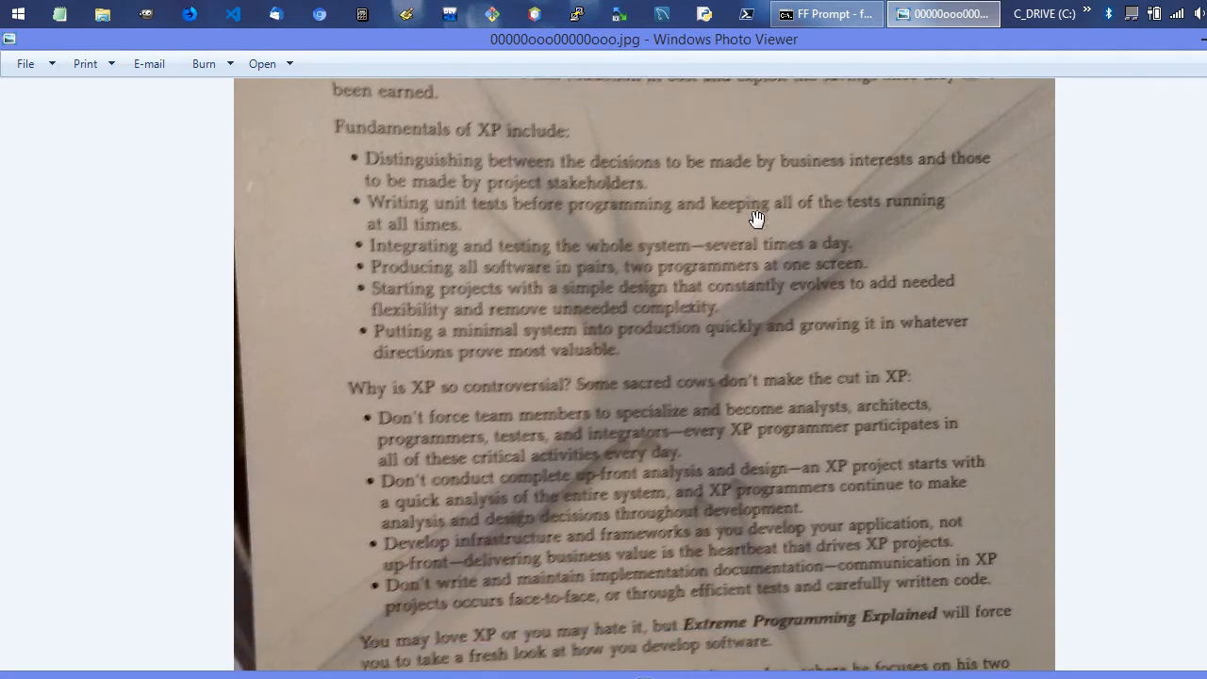
scroll(down, 3)
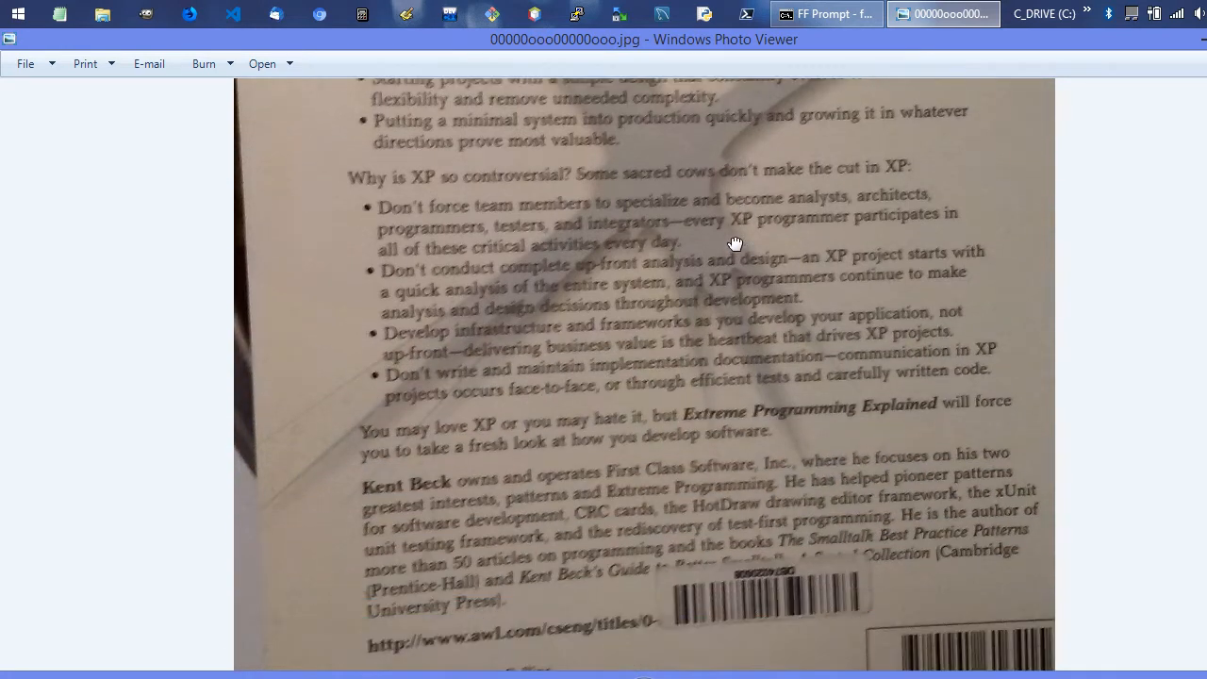
mouse_move(587, 272)
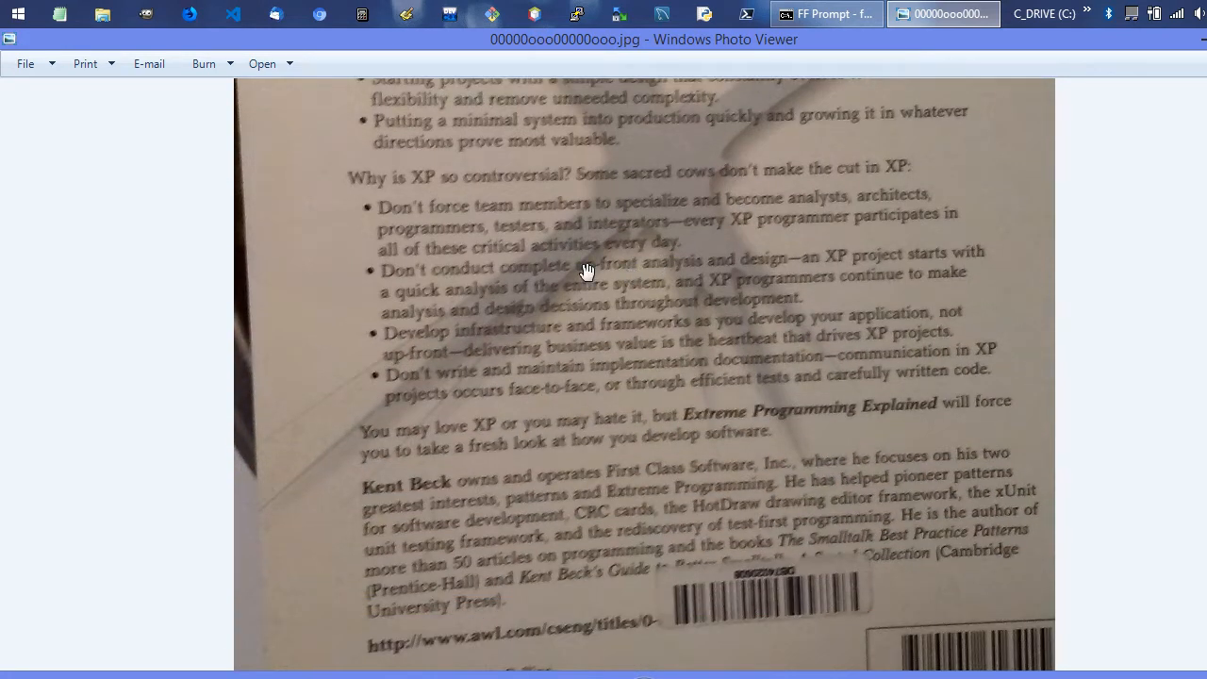
mouse_move(604, 532)
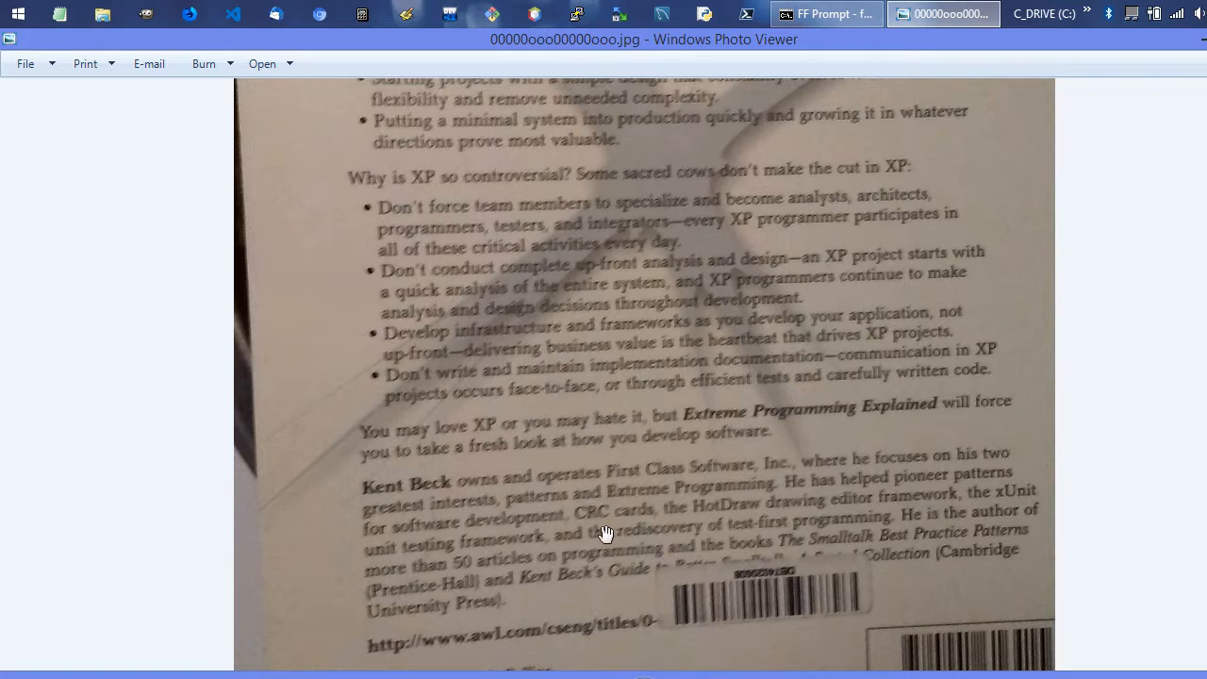
mouse_move(680, 543)
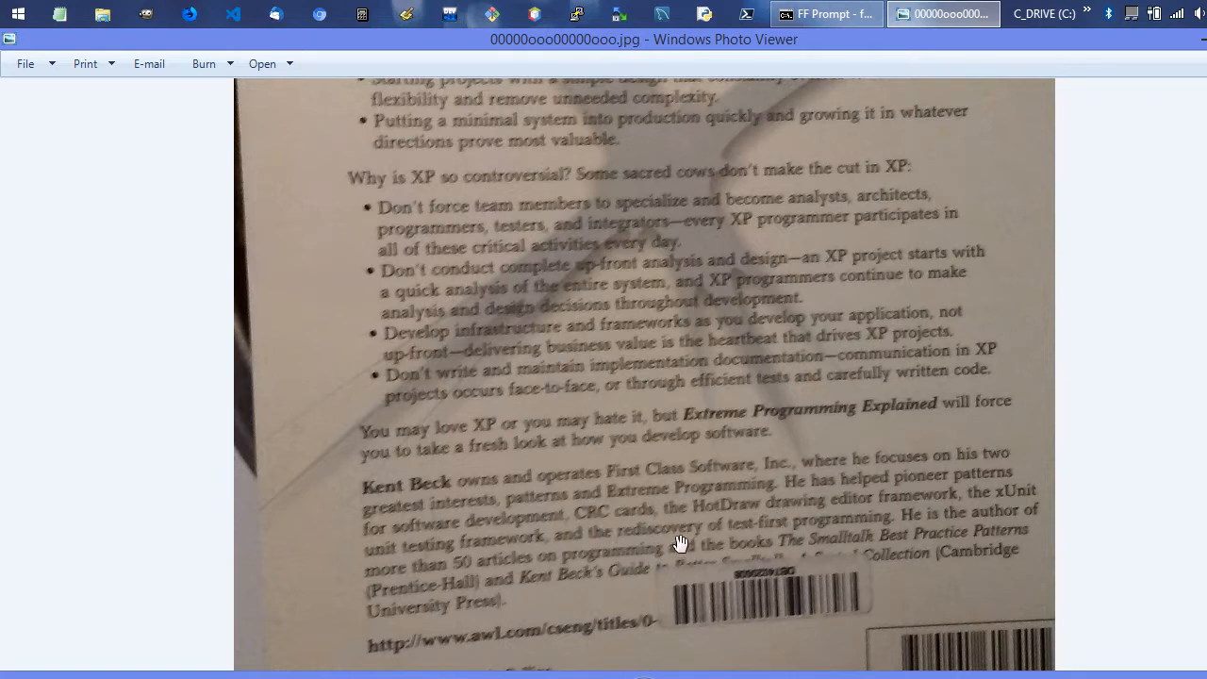
mouse_move(882, 532)
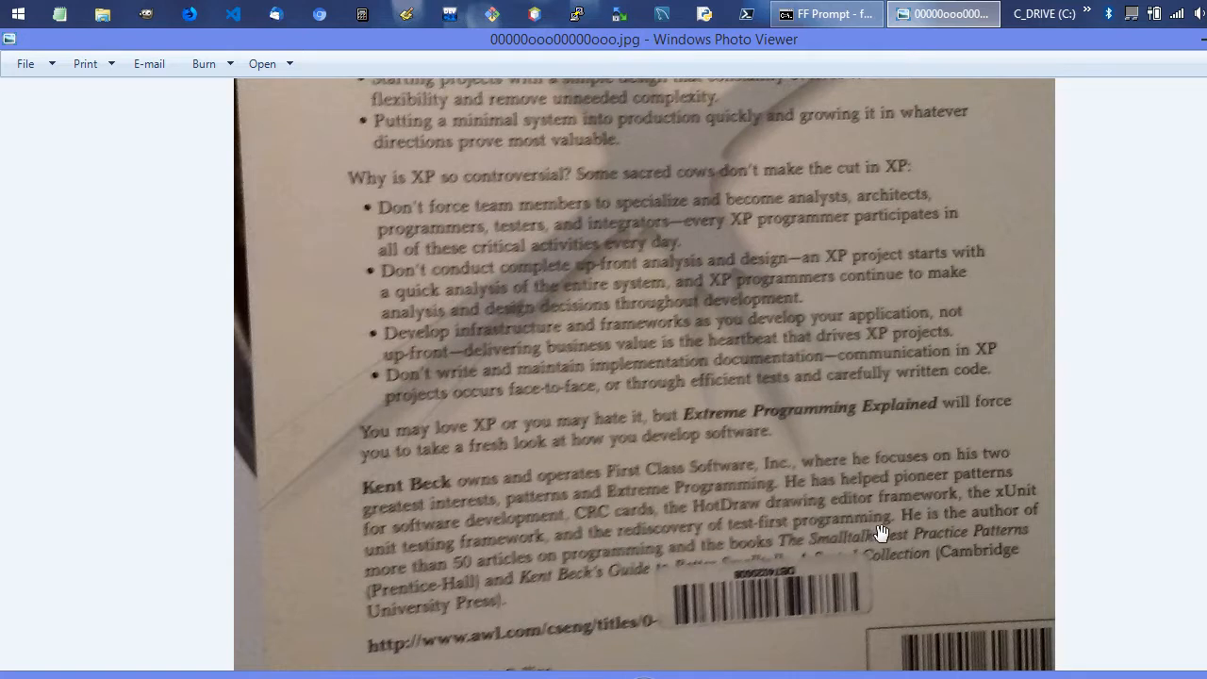
mouse_move(686, 528)
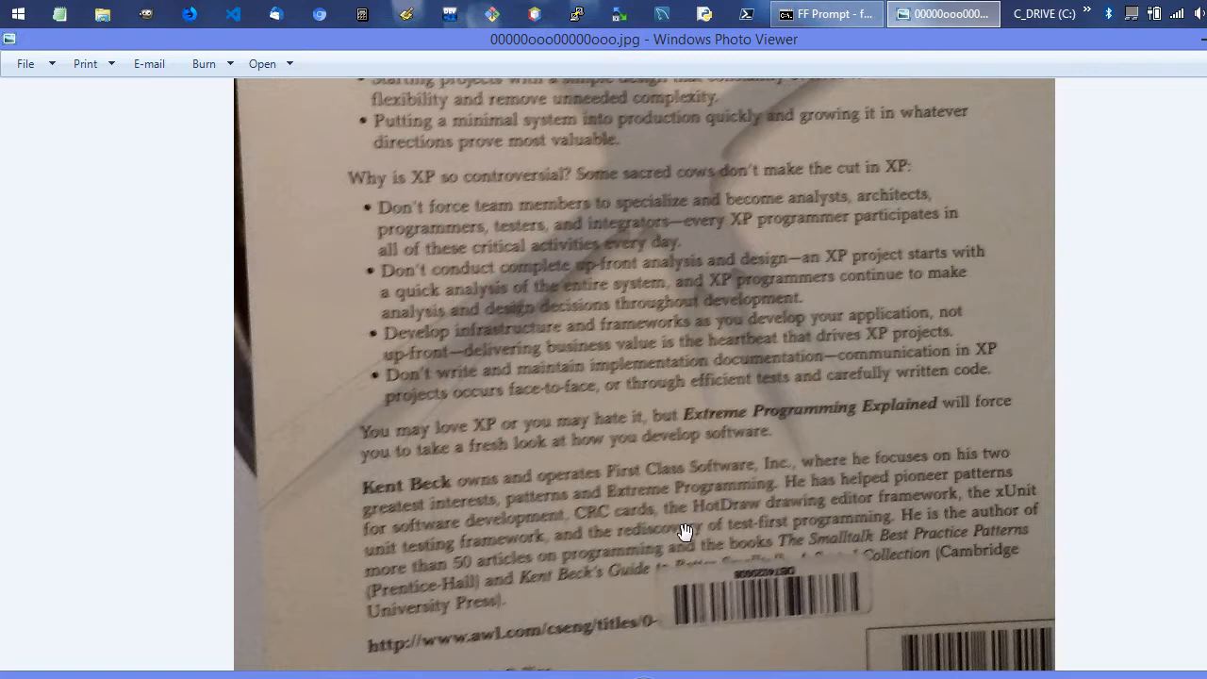
mouse_move(441, 505)
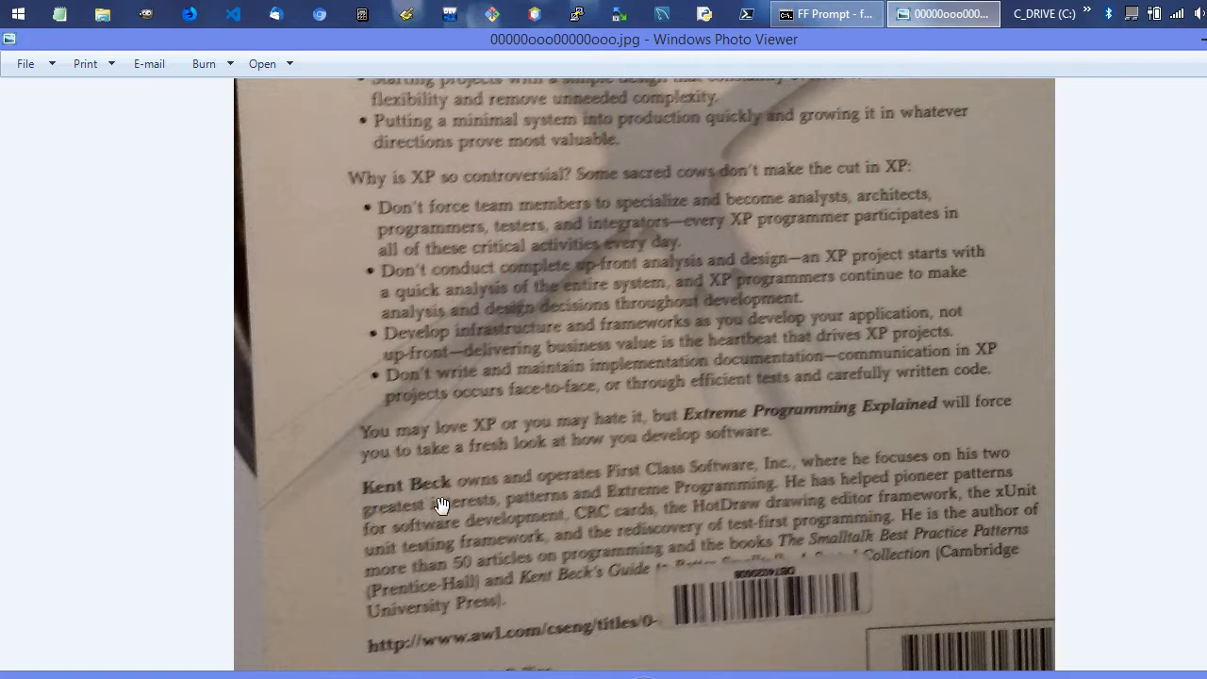
mouse_move(1046, 492)
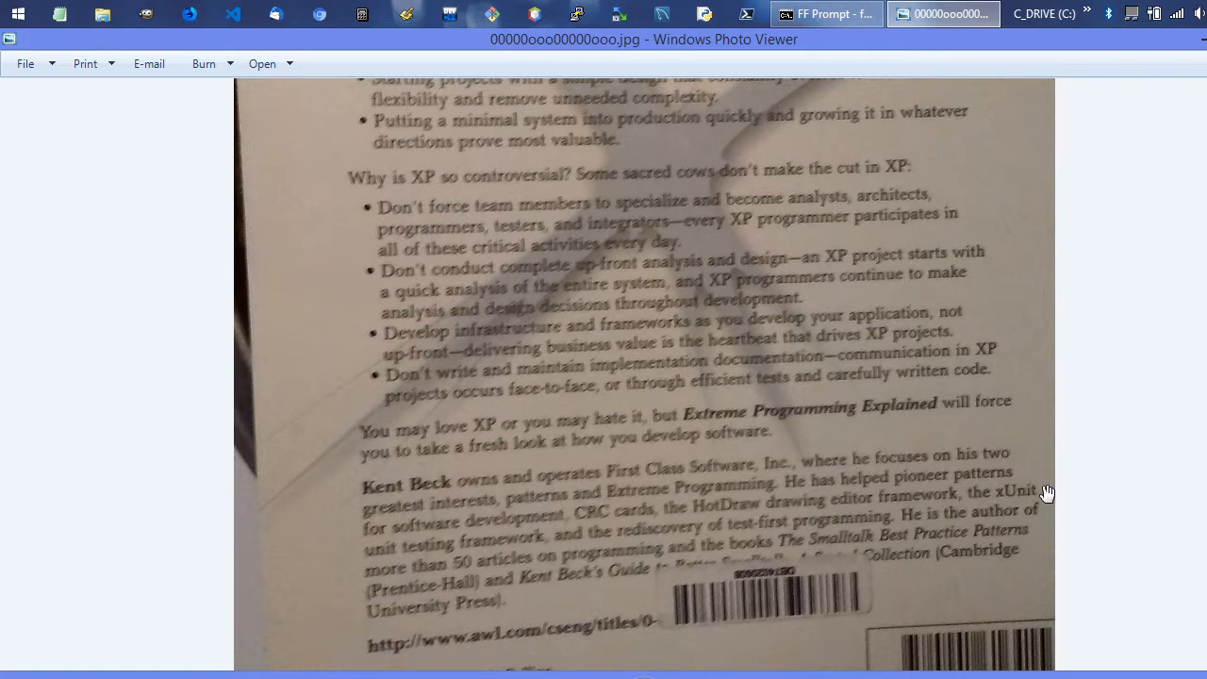
mouse_move(1151, 524)
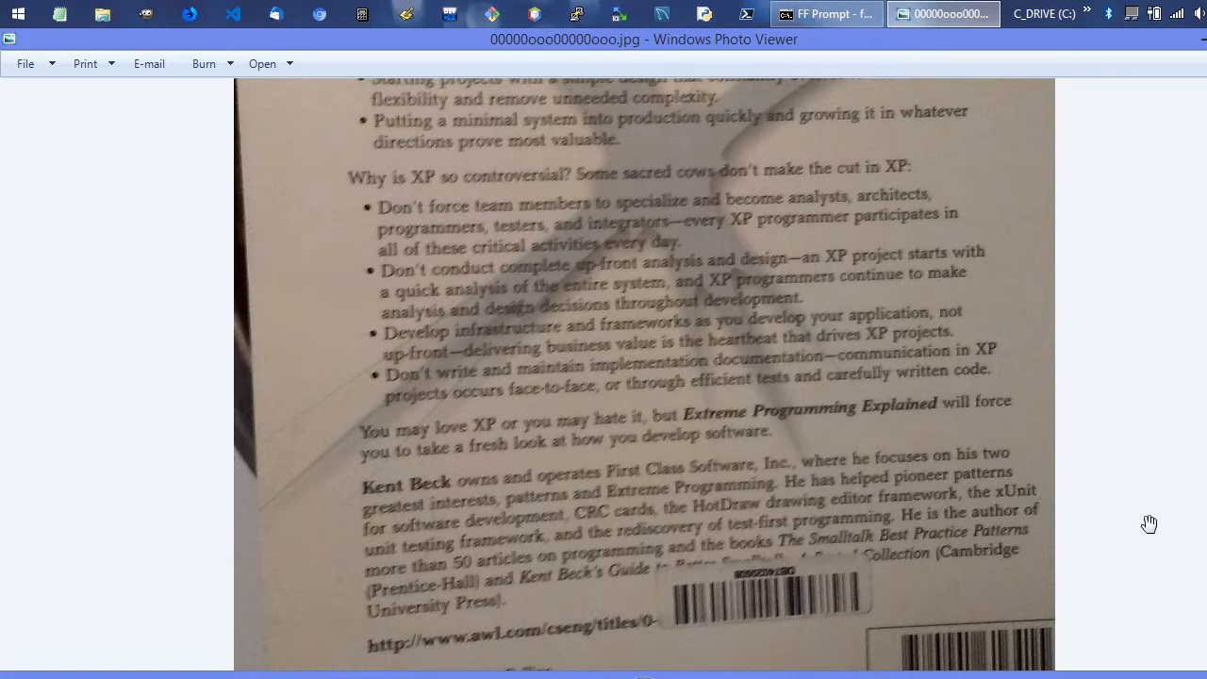
mouse_move(853, 502)
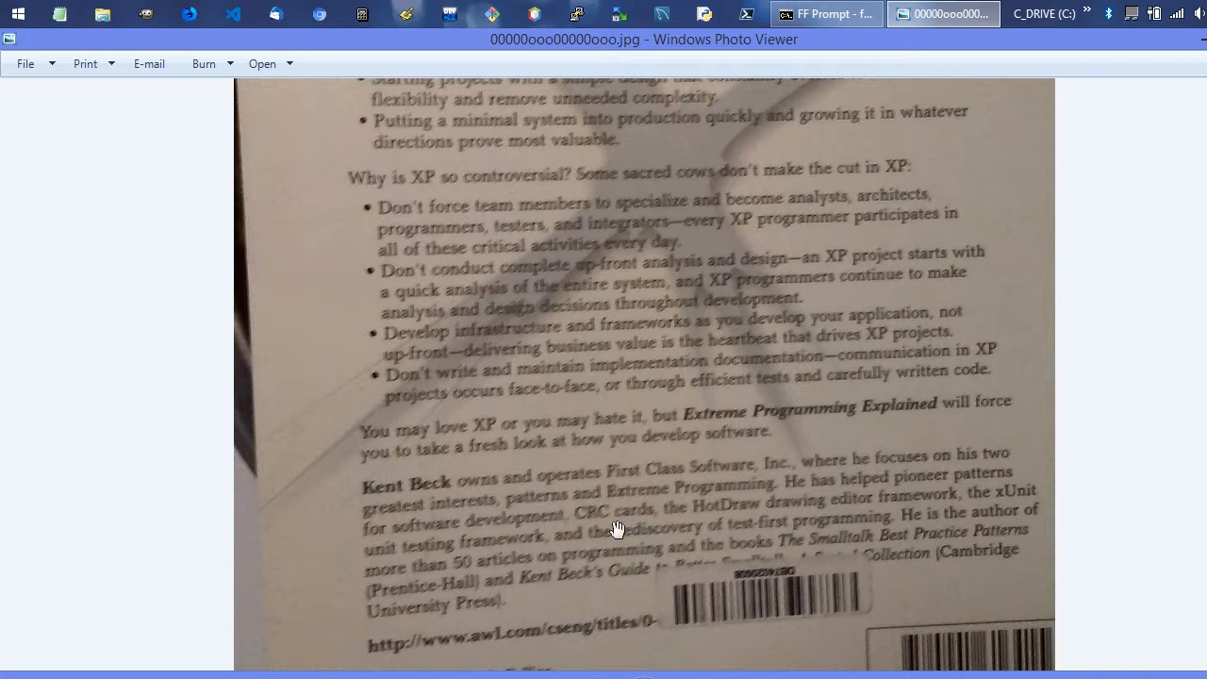
mouse_move(705, 541)
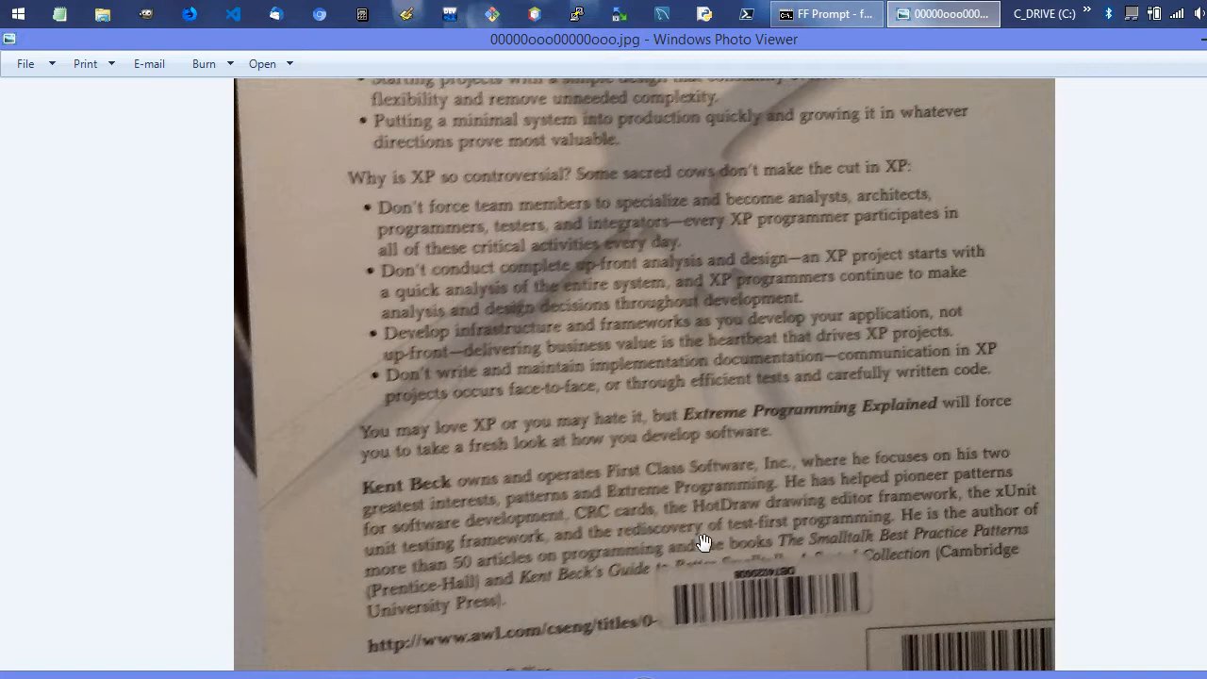
mouse_move(896, 537)
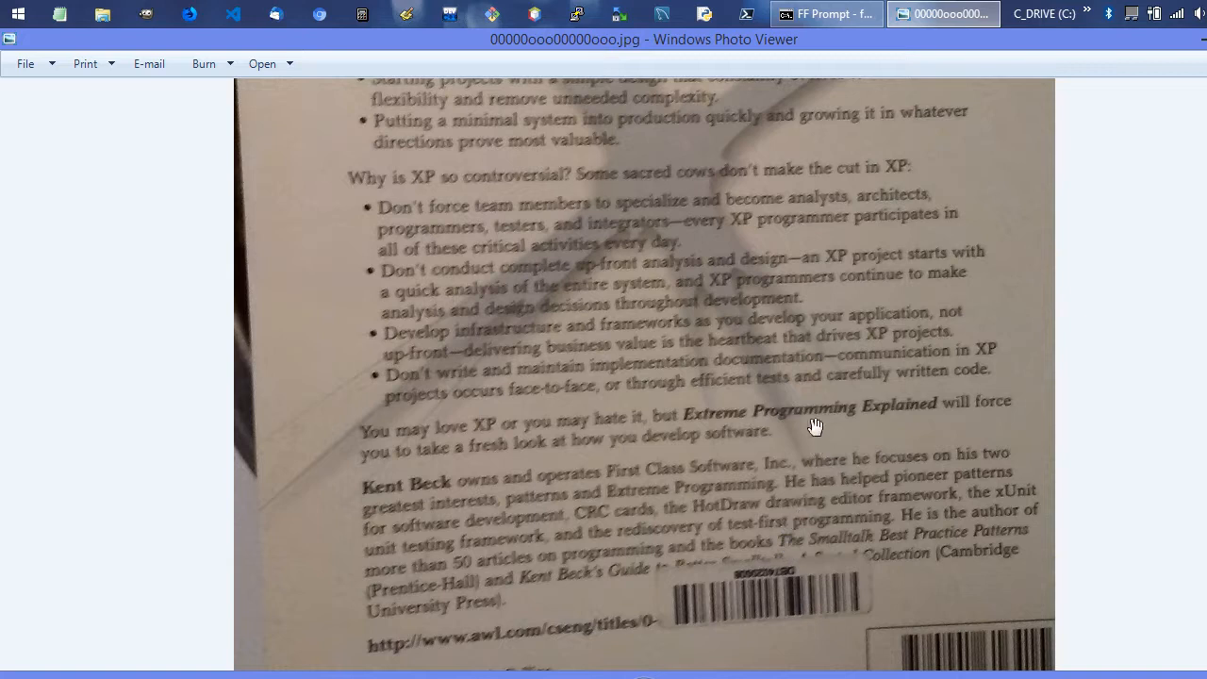
mouse_move(803, 403)
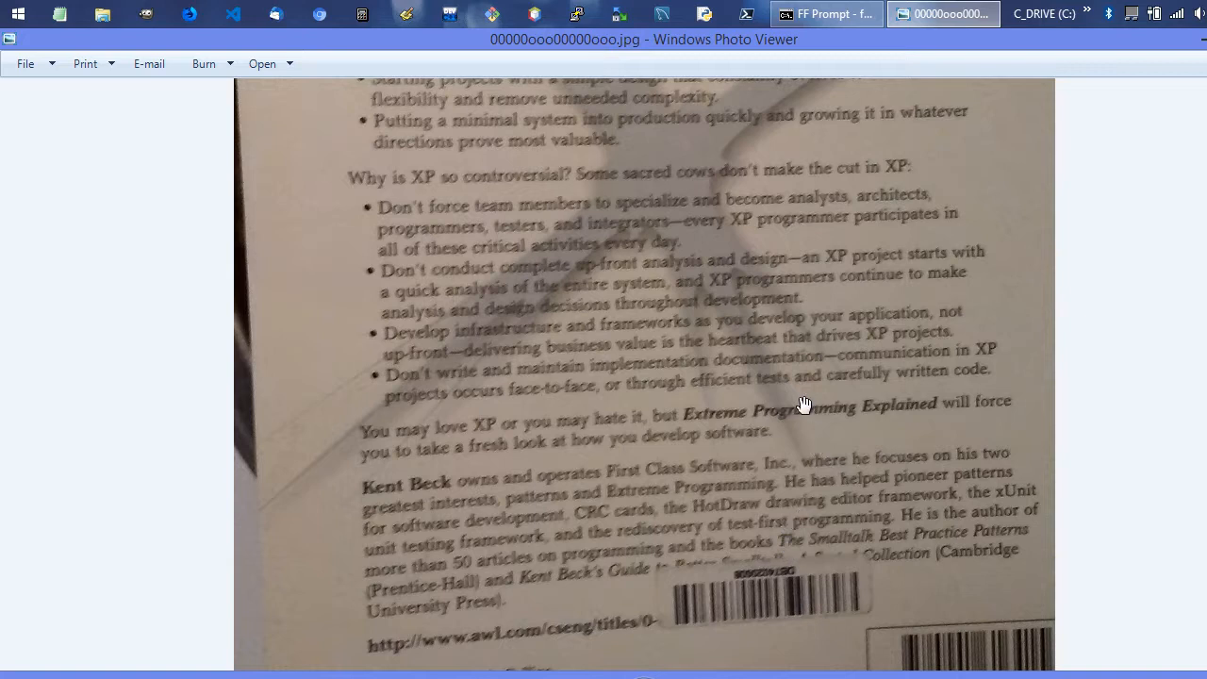
mouse_move(806, 418)
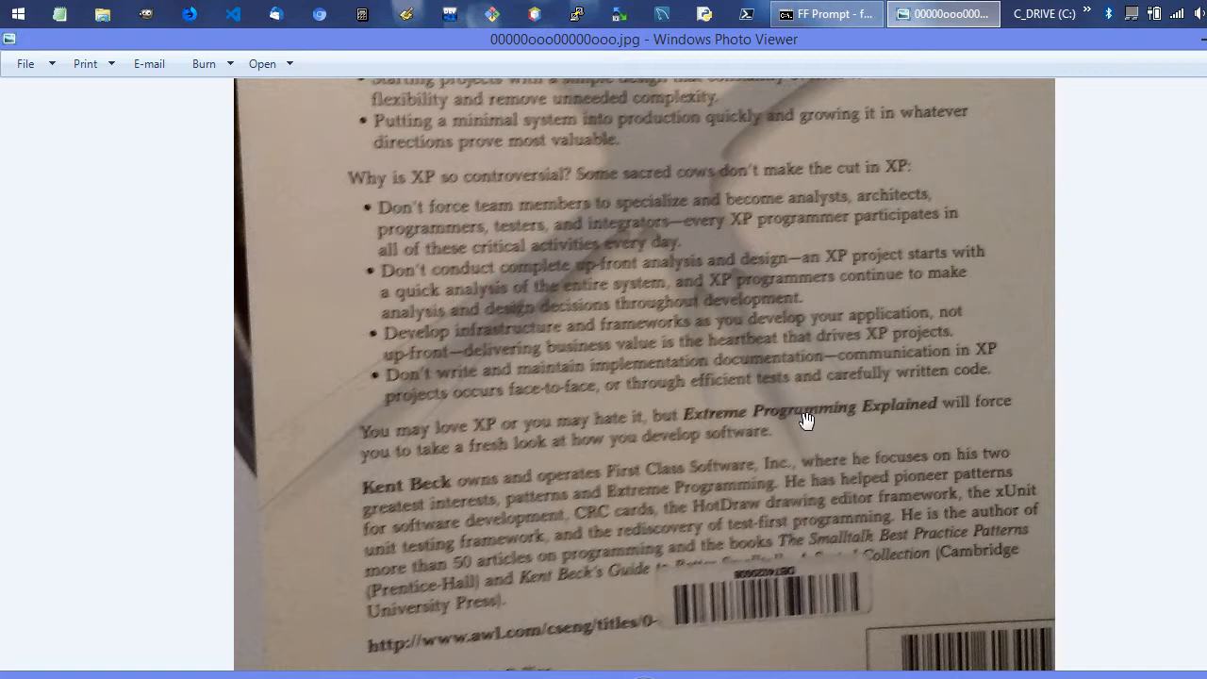
mouse_move(812, 414)
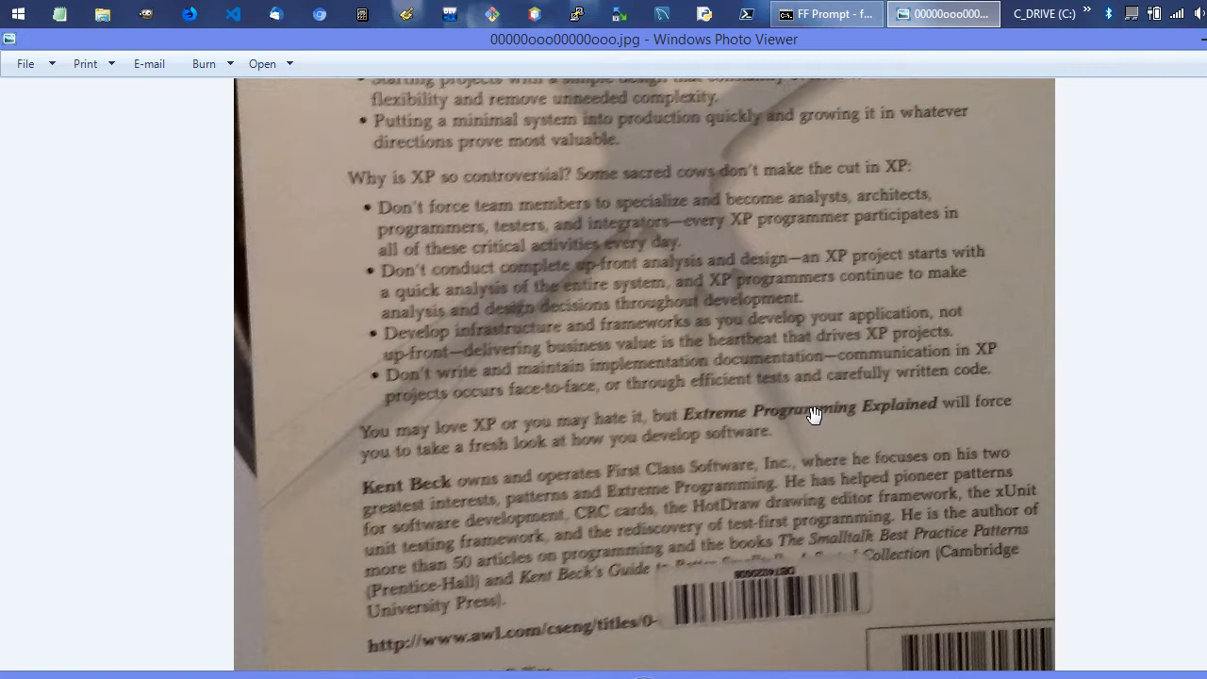